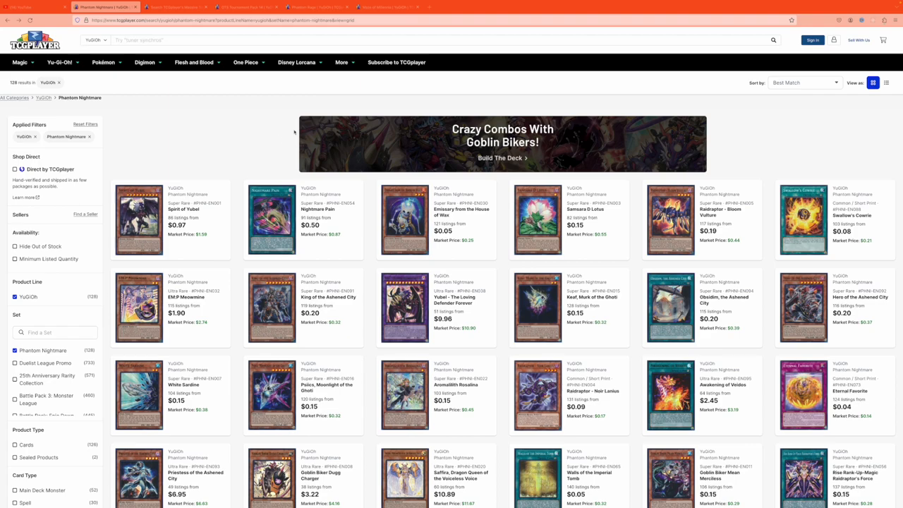
{"action": "mouse_move", "coordinate": [859, 115]}
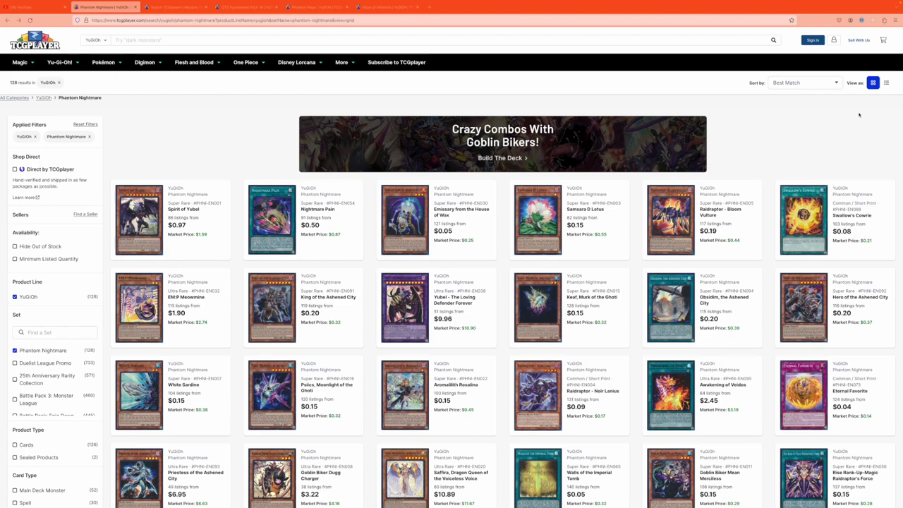
Step: Sort the Phantom Nightmare listings by Best Selling and scan the booster box and top rares
{"action": "left_click", "coordinate": [804, 82]}
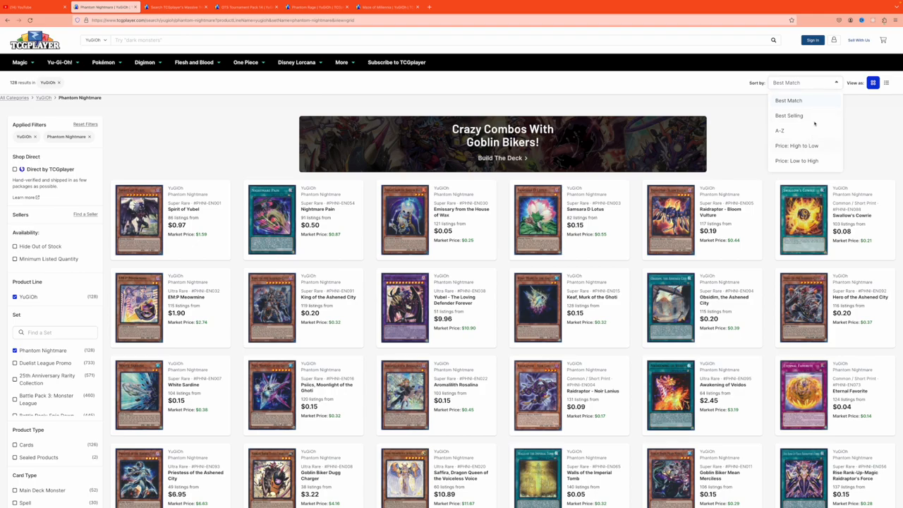
{"action": "left_click", "coordinate": [788, 116]}
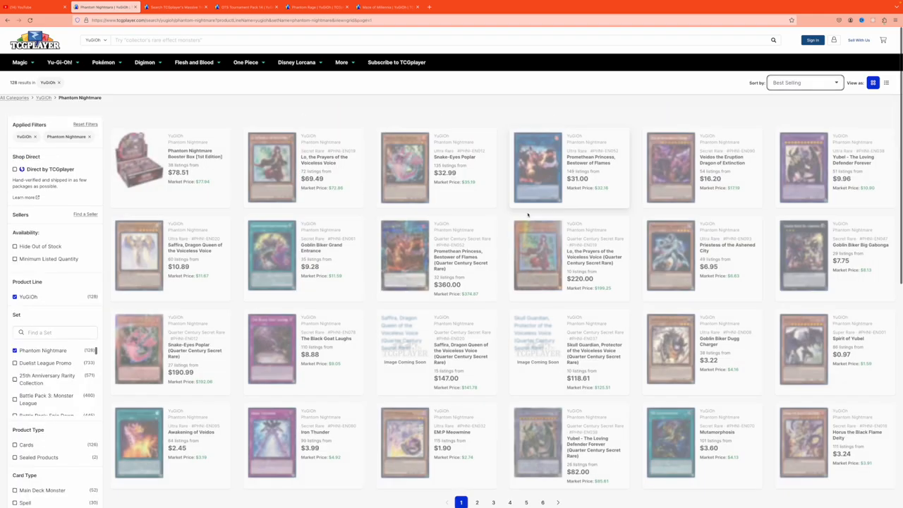
{"action": "scroll", "scroll_direction": "down", "scroll_amount": 3}
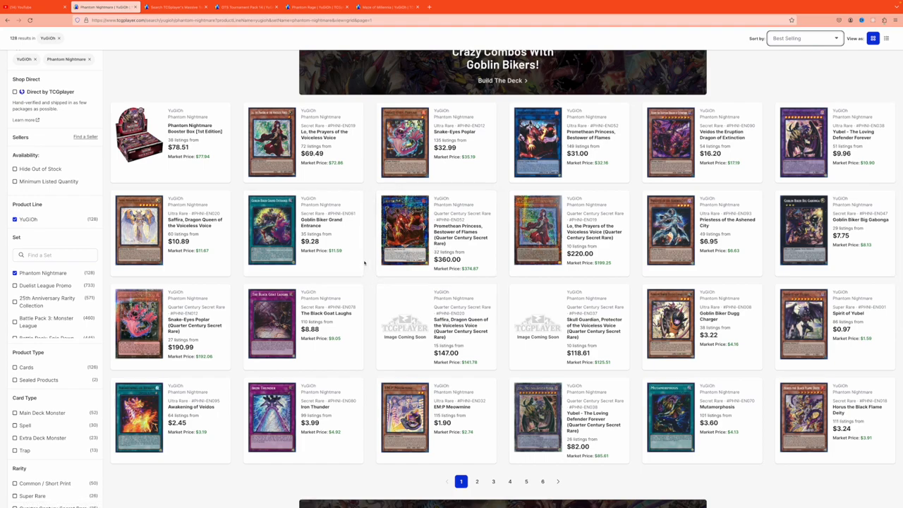
{"action": "scroll", "scroll_direction": "down", "scroll_amount": 3}
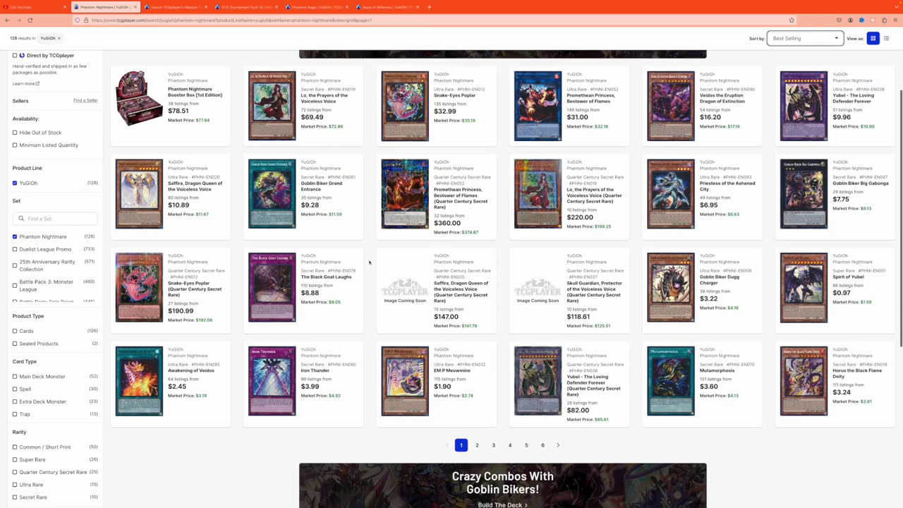
{"action": "scroll", "scroll_direction": "up", "scroll_amount": 3}
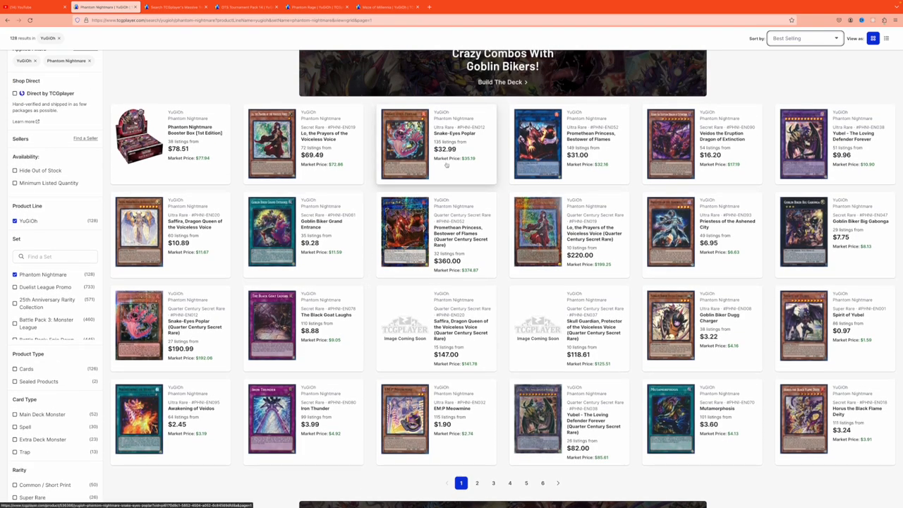
{"action": "left_click", "coordinate": [405, 143]}
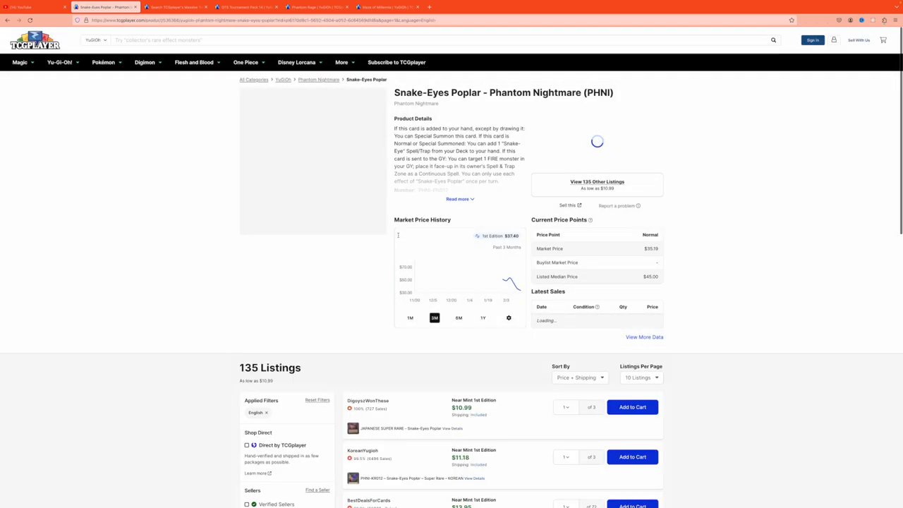
{"action": "scroll", "scroll_direction": "down", "scroll_amount": 3}
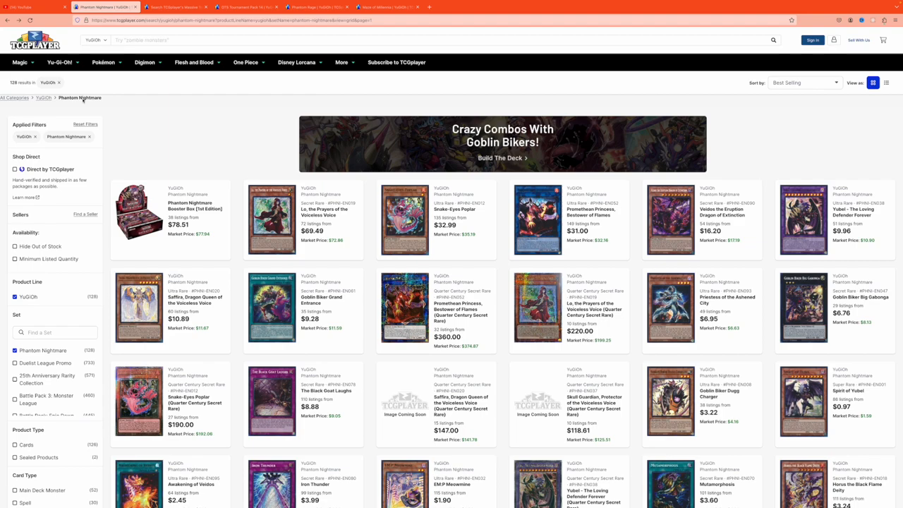
{"action": "scroll", "scroll_direction": "down", "scroll_amount": 3}
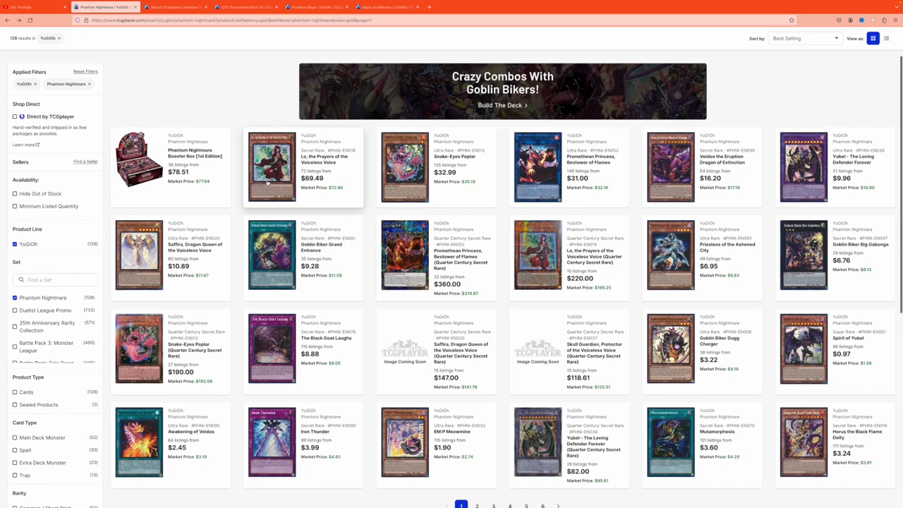
{"action": "scroll", "scroll_direction": "down", "scroll_amount": 3}
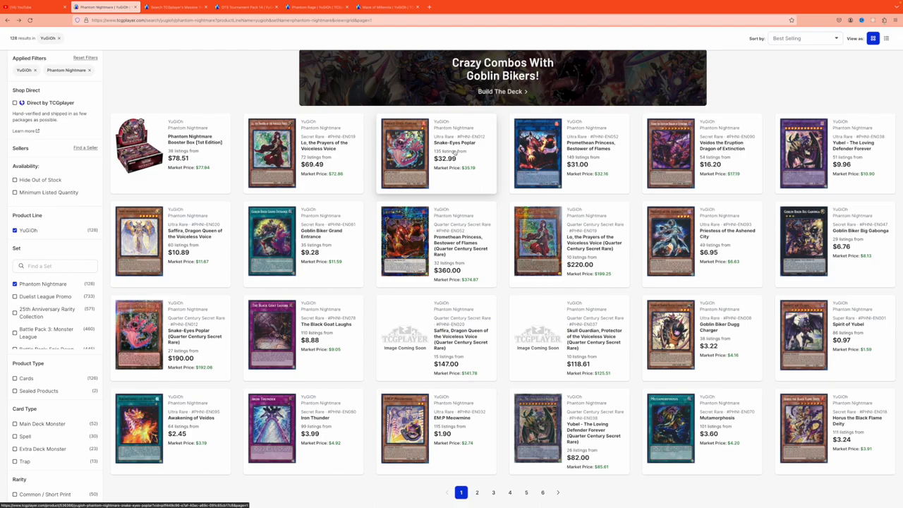
{"action": "mouse_move", "coordinate": [446, 183]}
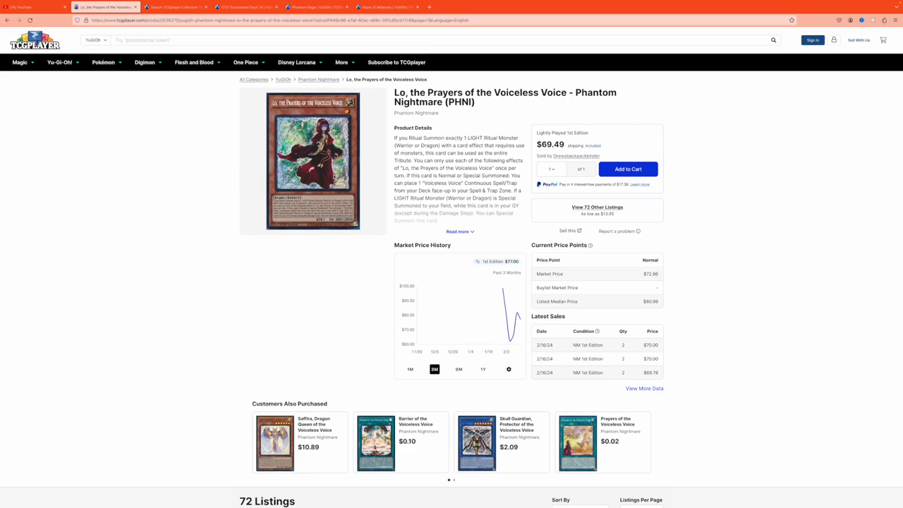
{"action": "mouse_move", "coordinate": [370, 175]}
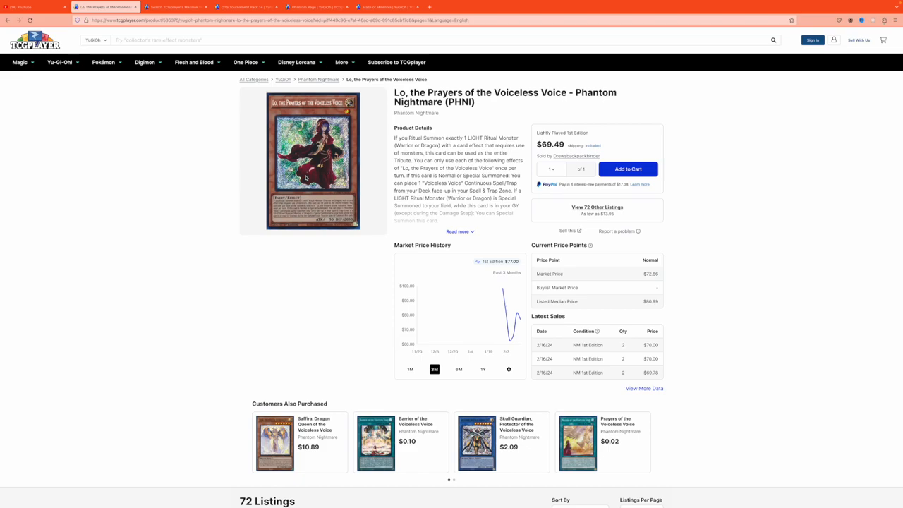
{"action": "type", "text": "dark monsters"}
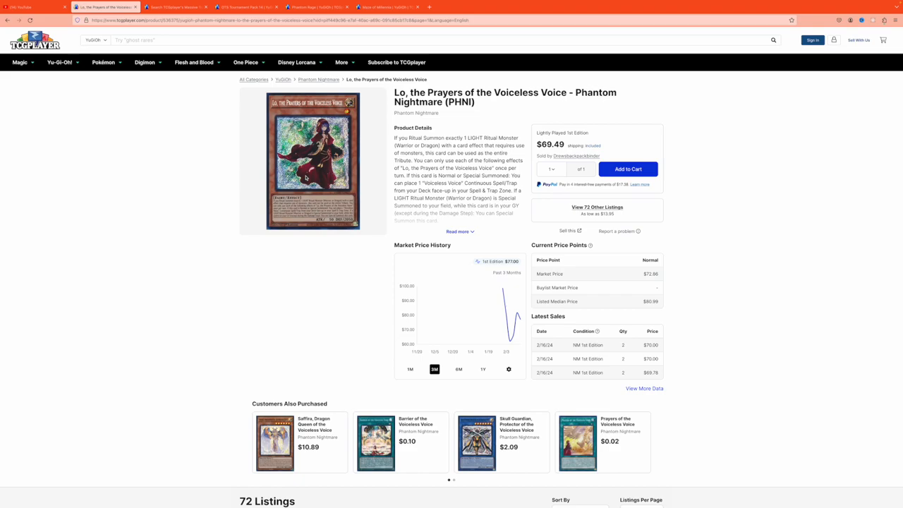
{"action": "type", "text": "synchros"}
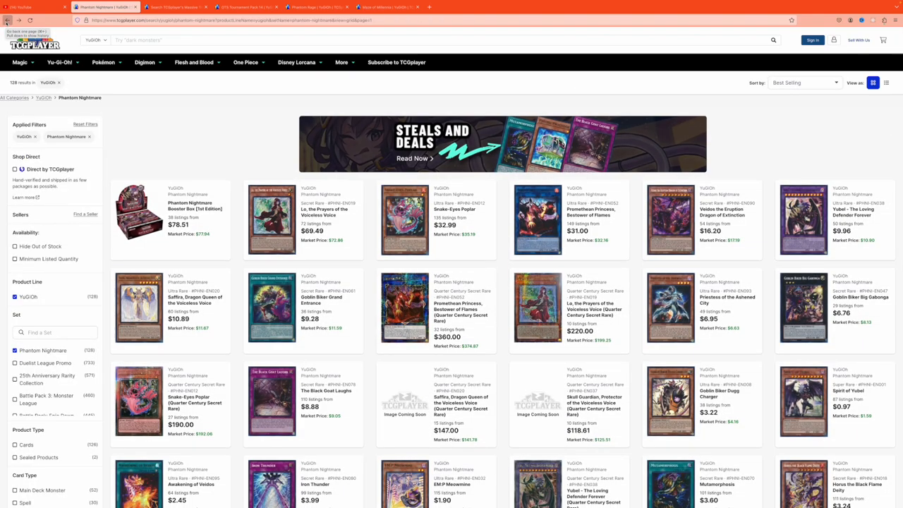
Step: Open Yubel - The Loving Defender Forever ($10.95, 50 listings) and note 'dark monsters', 'zombie monsters'
{"action": "scroll", "scroll_direction": "down", "scroll_amount": 3}
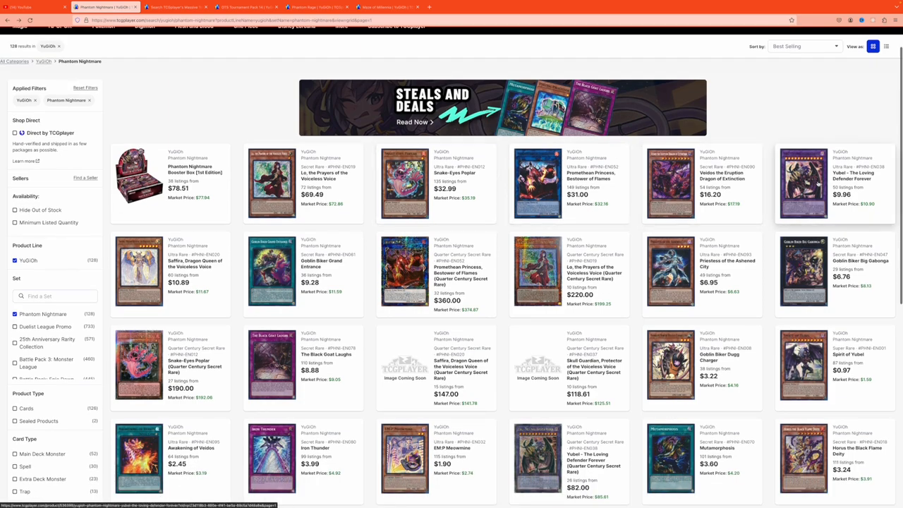
{"action": "left_click", "coordinate": [803, 182]}
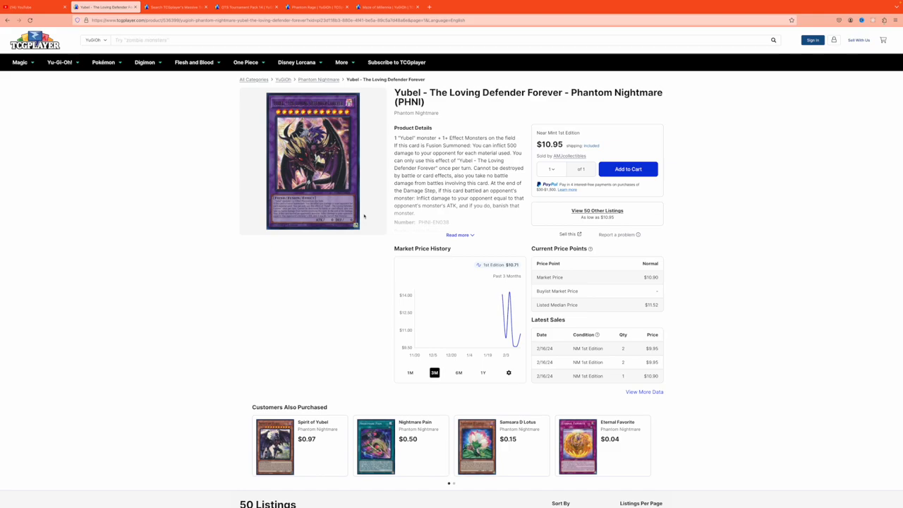
{"action": "type", "text": "dark monsters"}
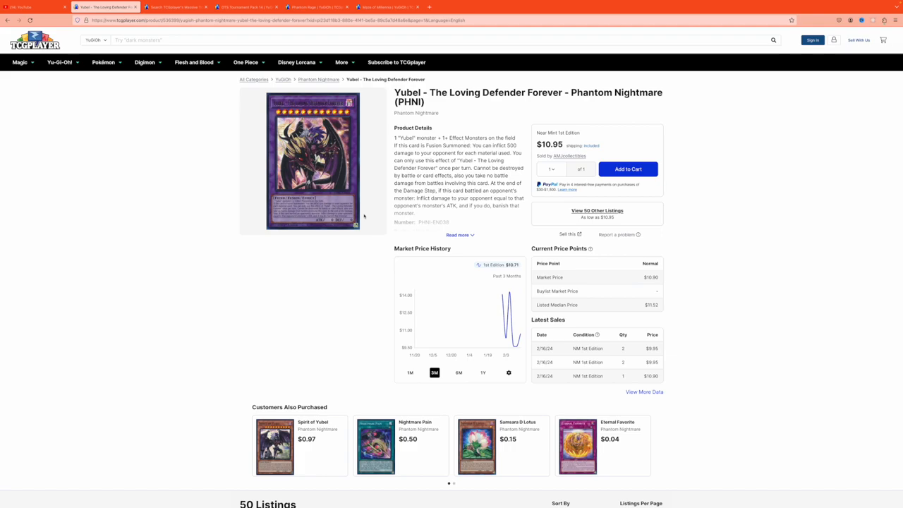
{"action": "type", "text": "zombie monsters"}
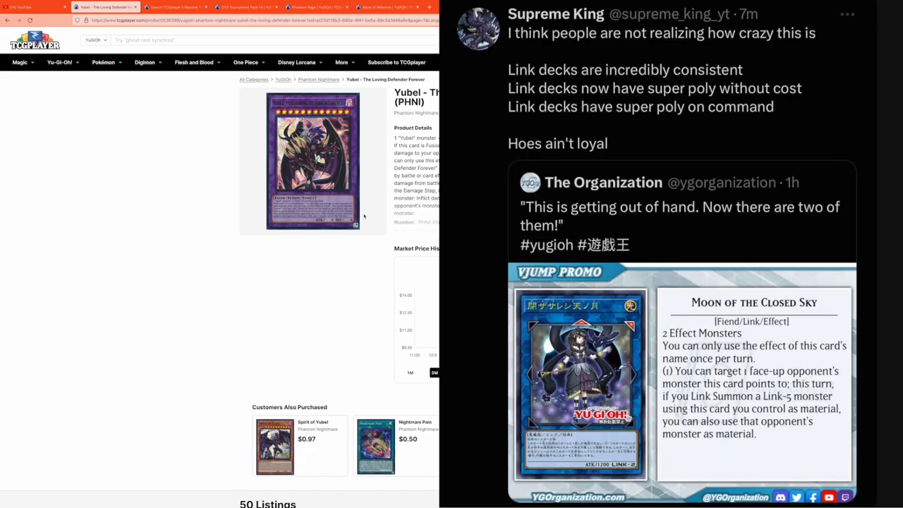
Step: Note 'collector's rare effect monsters' while reading the post, then head back to the results
{"action": "type", "text": "collector's rare effect monsters"}
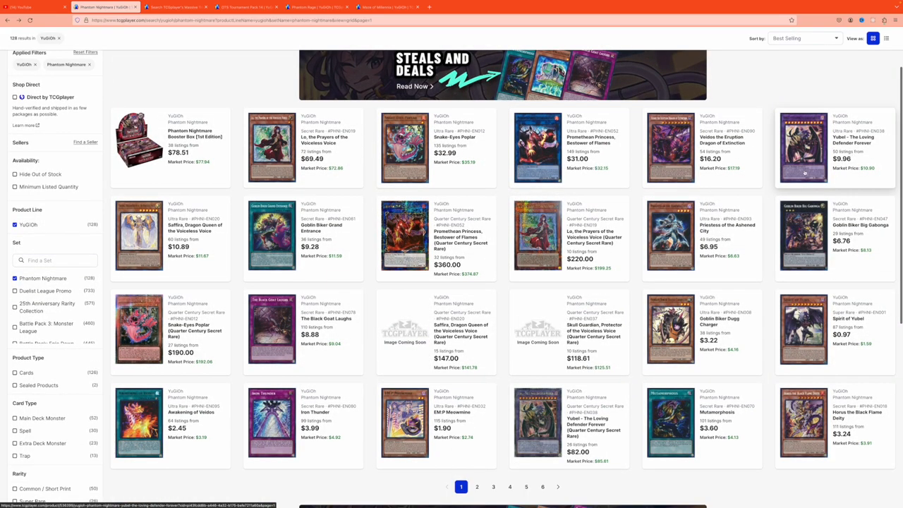
Step: Open Veidos the Eruption Dragon of Extinction from the grid and review its price history and listings
{"action": "scroll", "scroll_direction": "down", "scroll_amount": 3}
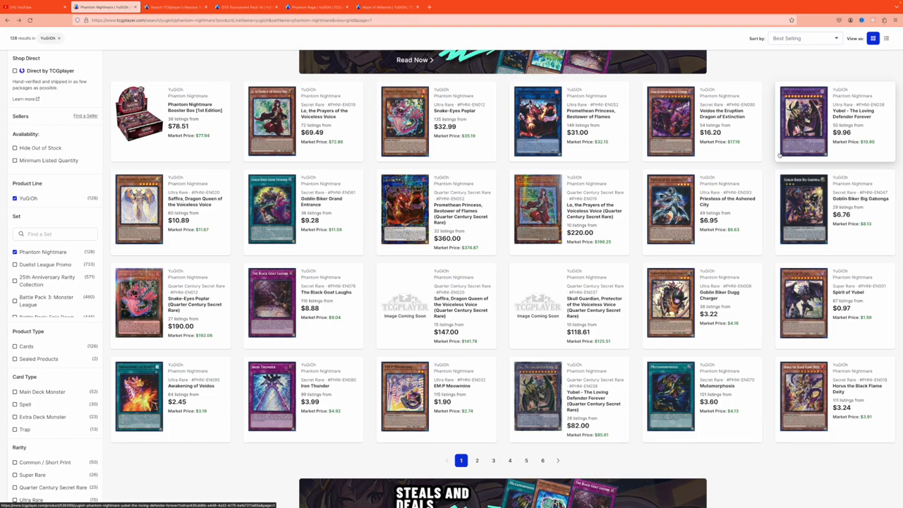
{"action": "scroll", "scroll_direction": "down", "scroll_amount": 3}
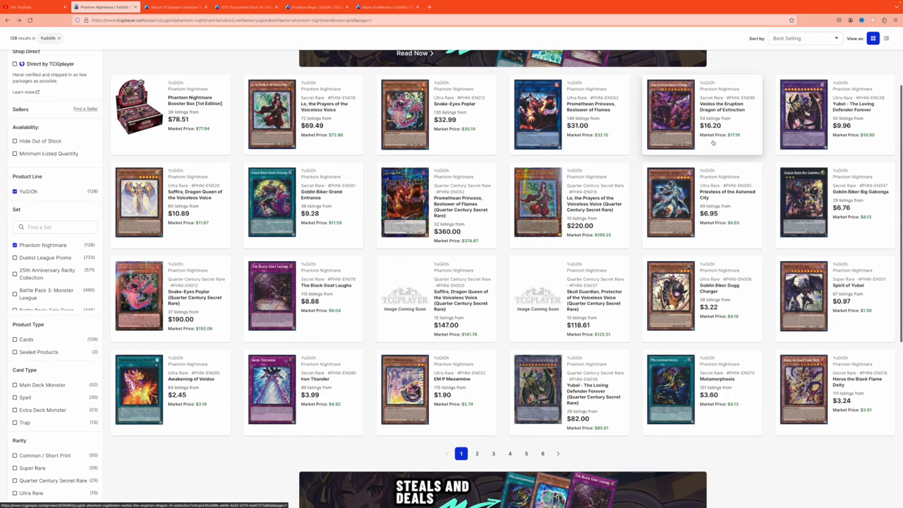
{"action": "left_click", "coordinate": [671, 112]}
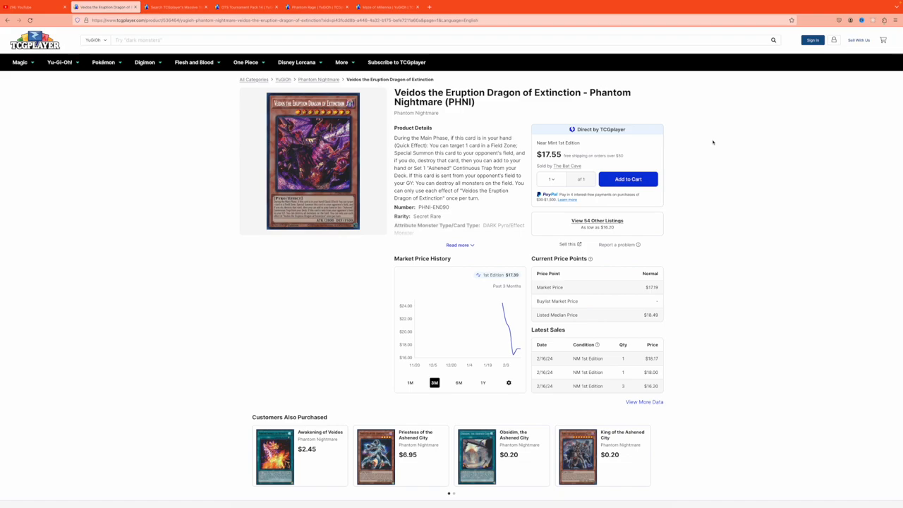
{"action": "mouse_move", "coordinate": [696, 144]}
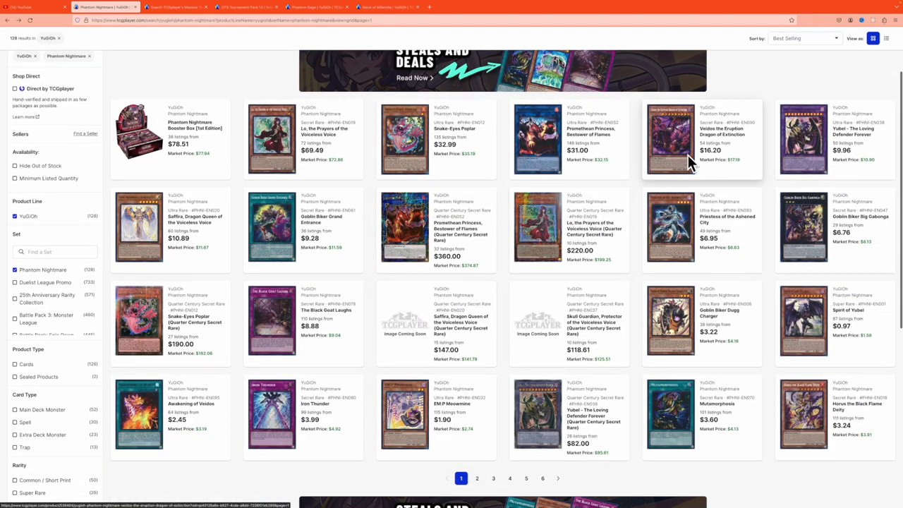
{"action": "scroll", "scroll_direction": "down", "scroll_amount": 3}
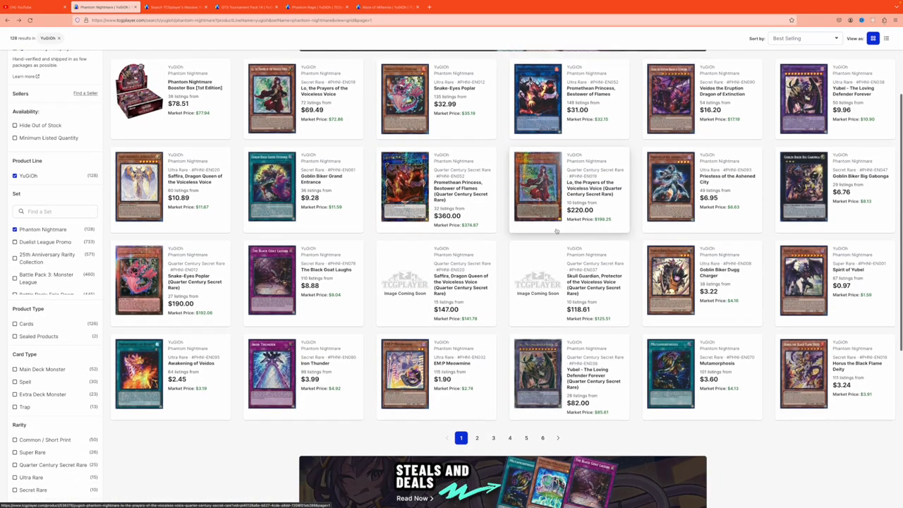
{"action": "scroll", "scroll_direction": "down", "scroll_amount": 3}
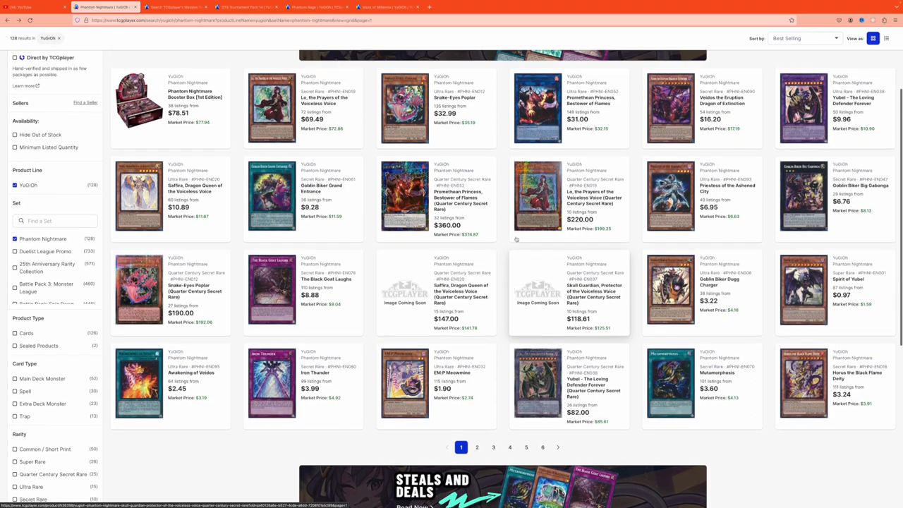
{"action": "scroll", "scroll_direction": "down", "scroll_amount": 3}
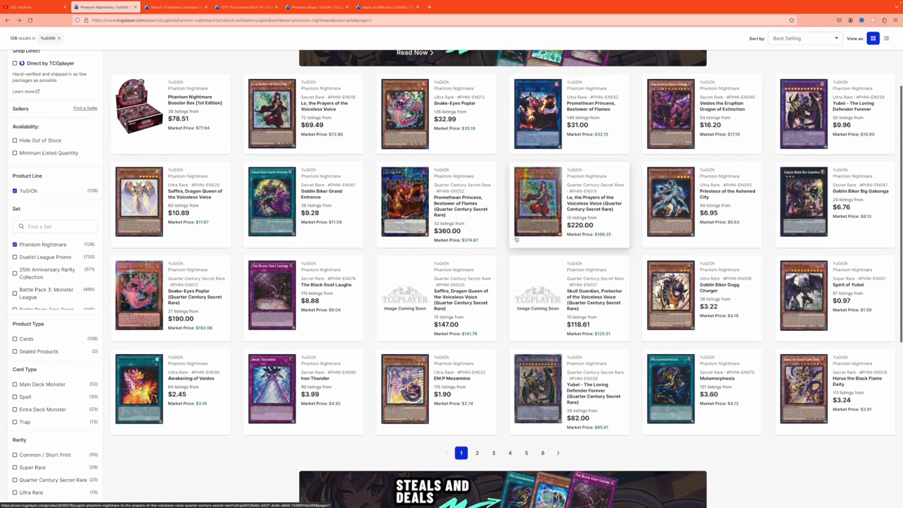
{"action": "mouse_move", "coordinate": [517, 240]}
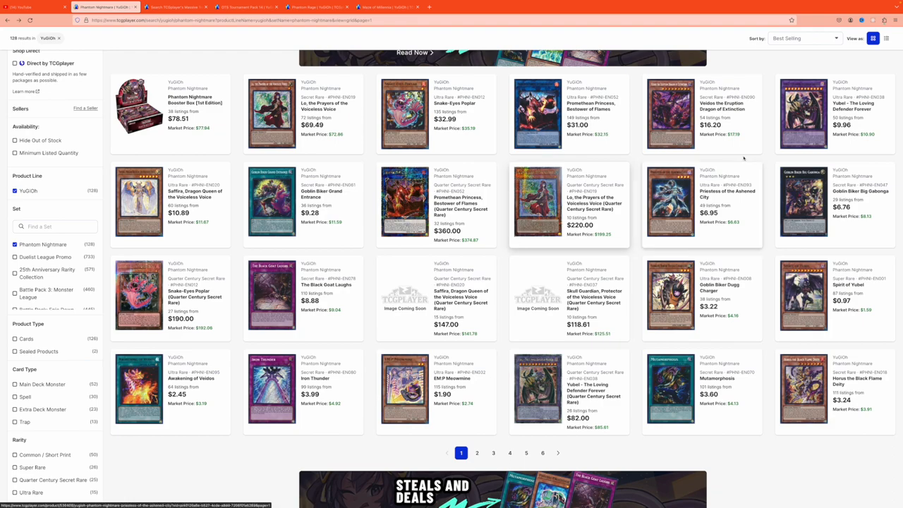
{"action": "mouse_move", "coordinate": [679, 127]}
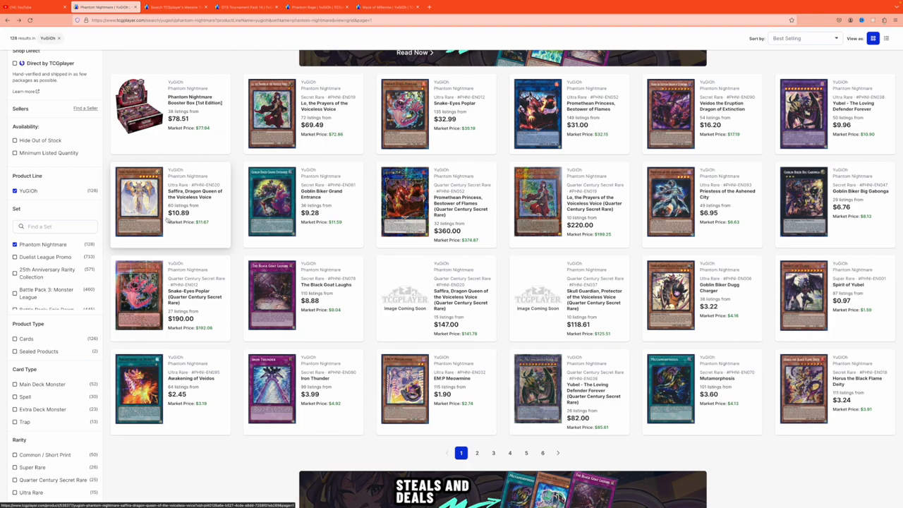
Step: Open the Goblin Biker Big Gabonga page ($6.90, 30 listings) and view its price history
{"action": "left_click", "coordinate": [139, 201]}
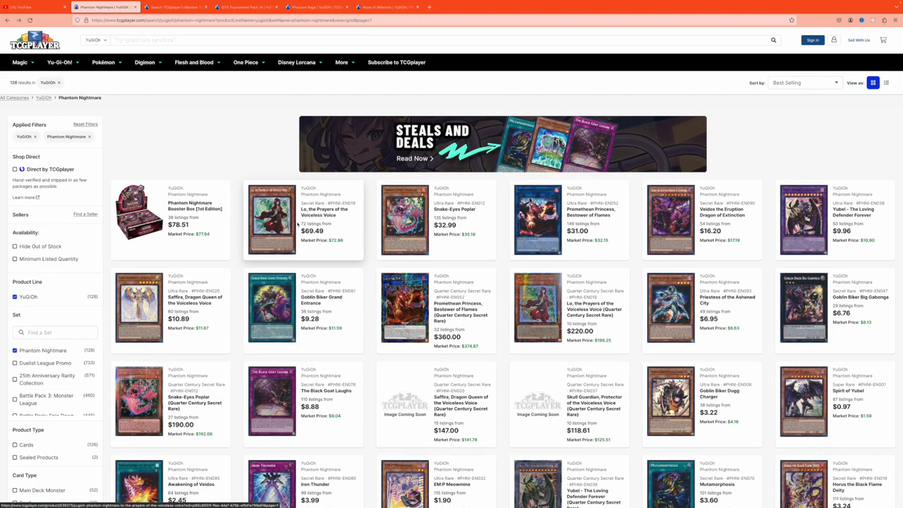
{"action": "scroll", "scroll_direction": "down", "scroll_amount": 3}
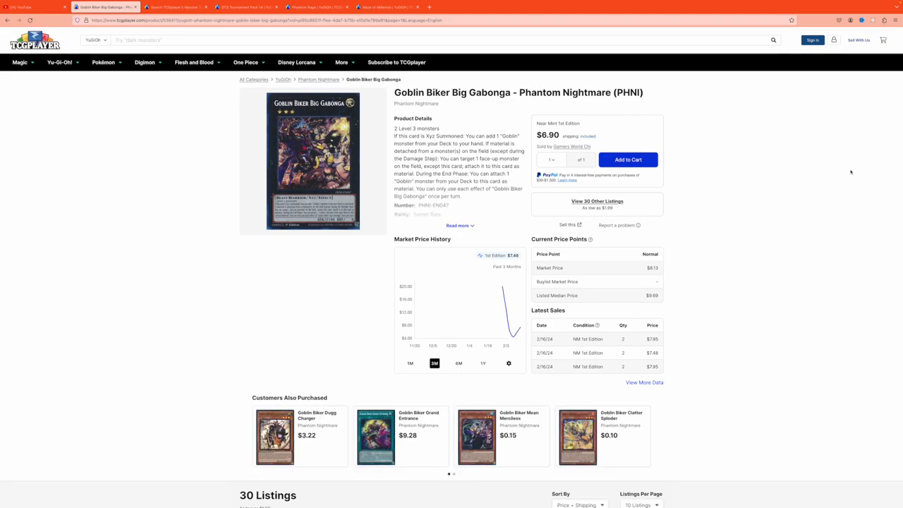
Step: Review the Goblin Biker listings, then search 'yubel' sorted by Price High to Low
{"action": "scroll", "scroll_direction": "down", "scroll_amount": 3}
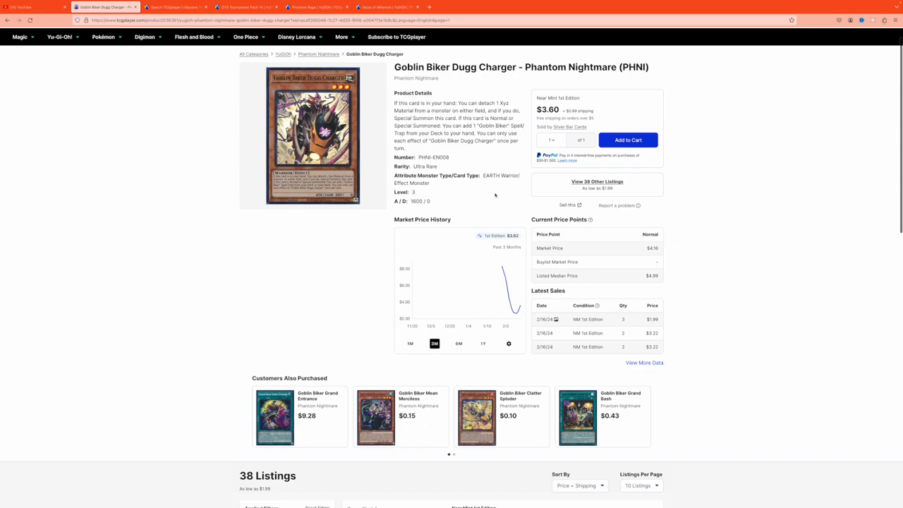
{"action": "scroll", "scroll_direction": "down", "scroll_amount": 3}
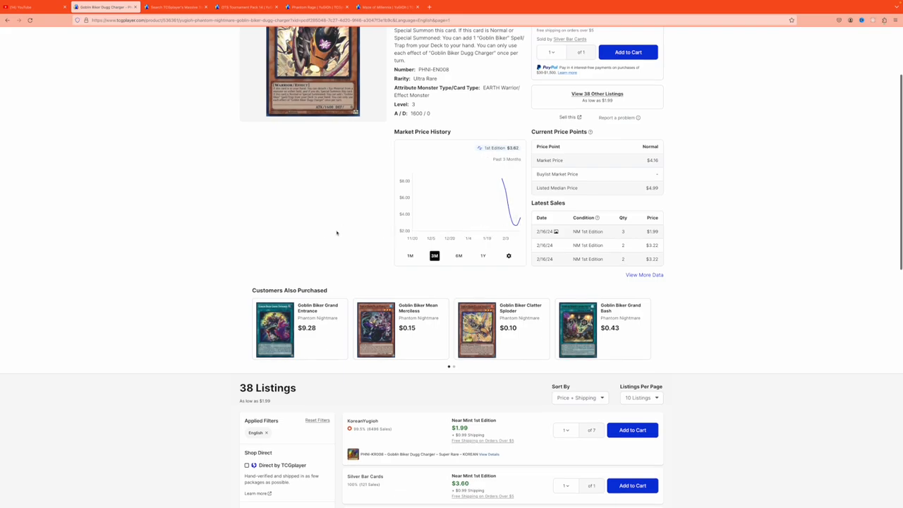
{"action": "scroll", "scroll_direction": "down", "scroll_amount": 3}
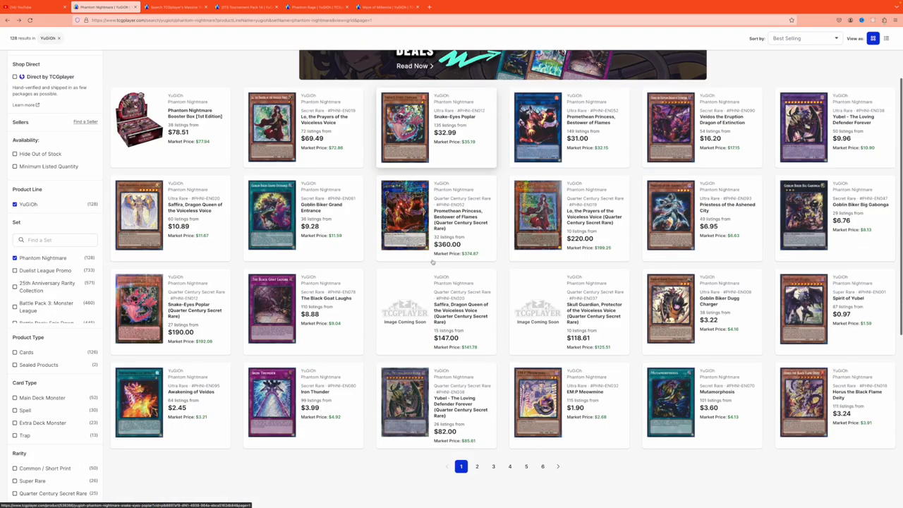
{"action": "scroll", "scroll_direction": "down", "scroll_amount": 3}
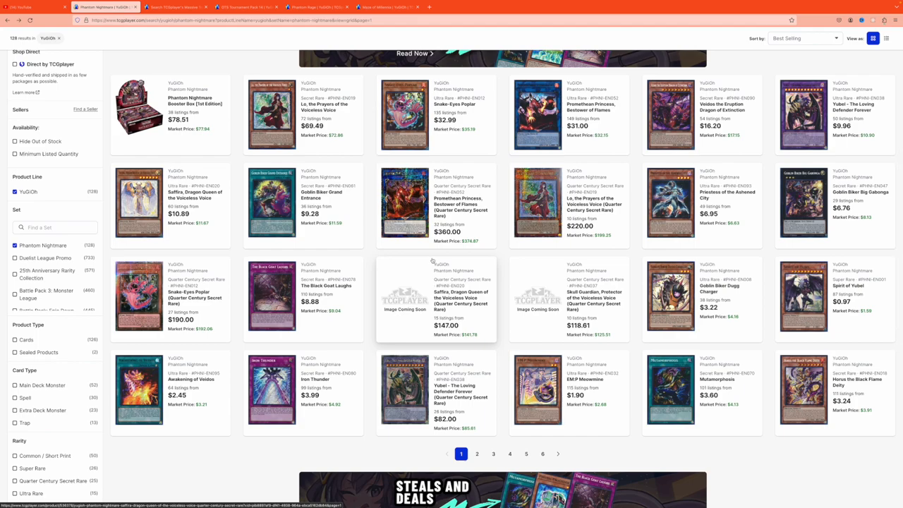
{"action": "mouse_move", "coordinate": [431, 263]}
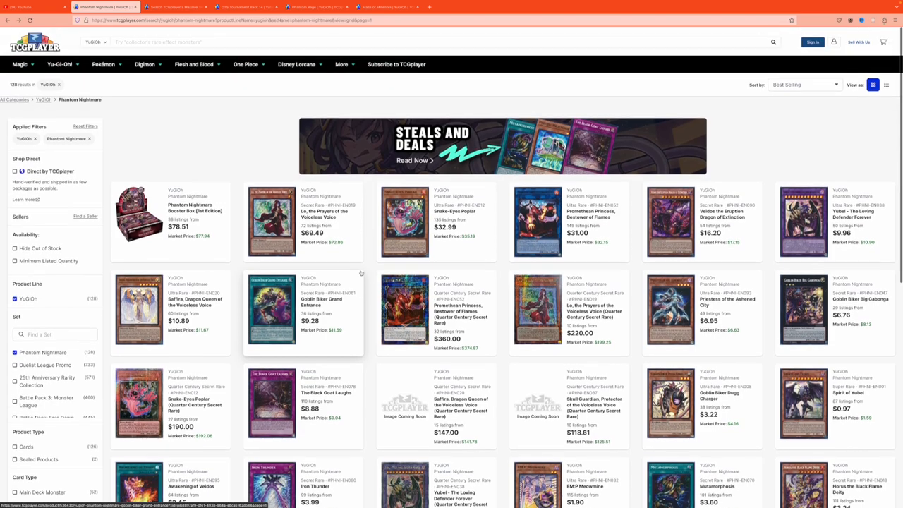
{"action": "left_click", "coordinate": [282, 40]}
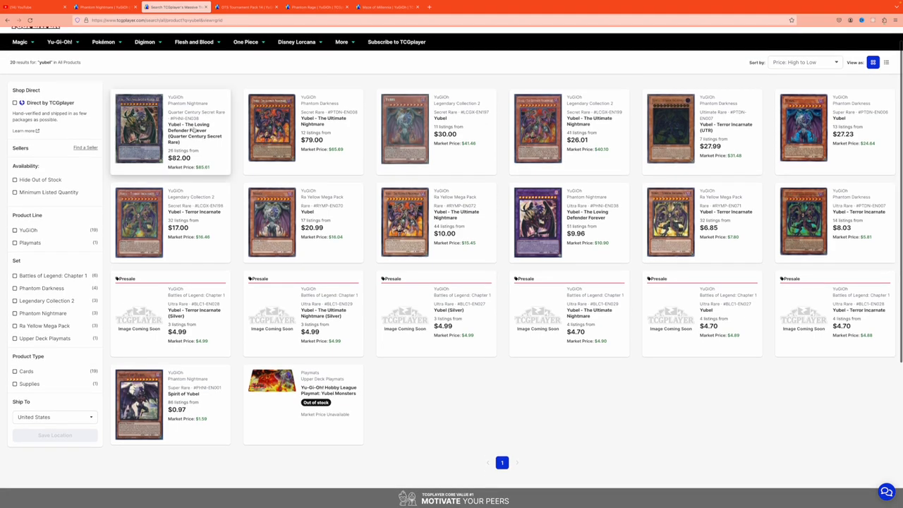
Step: Open the $82.00 Quarter Century Yubel - The Loving Defender Forever page and review its 26 listings
{"action": "left_click", "coordinate": [138, 127]}
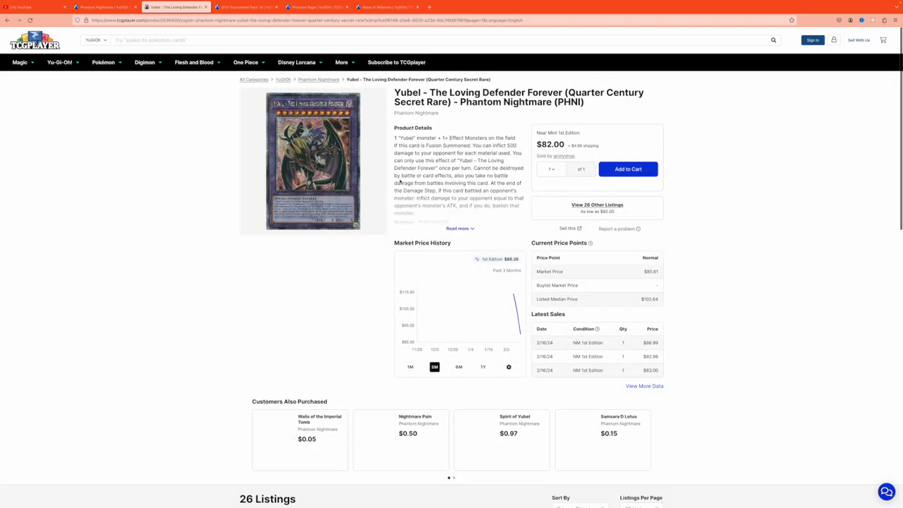
{"action": "scroll", "scroll_direction": "down", "scroll_amount": 3}
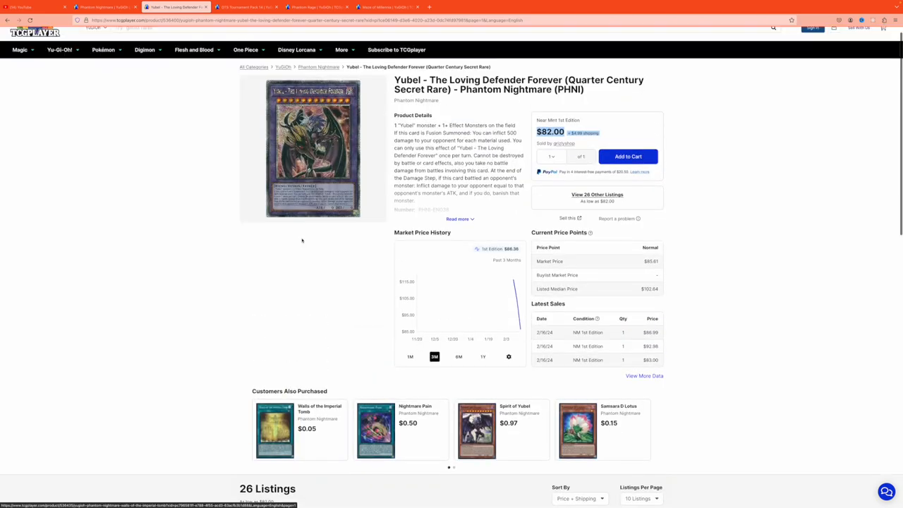
{"action": "scroll", "scroll_direction": "down", "scroll_amount": 3}
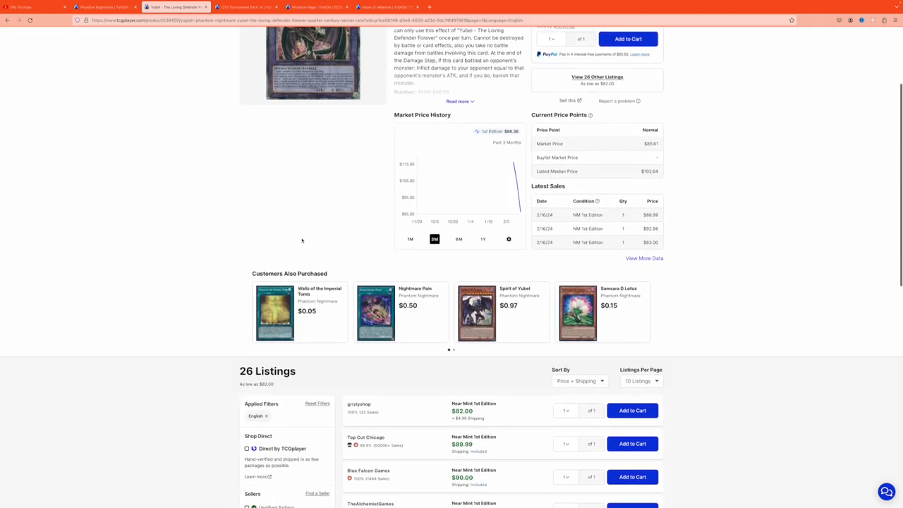
{"action": "scroll", "scroll_direction": "down", "scroll_amount": 3}
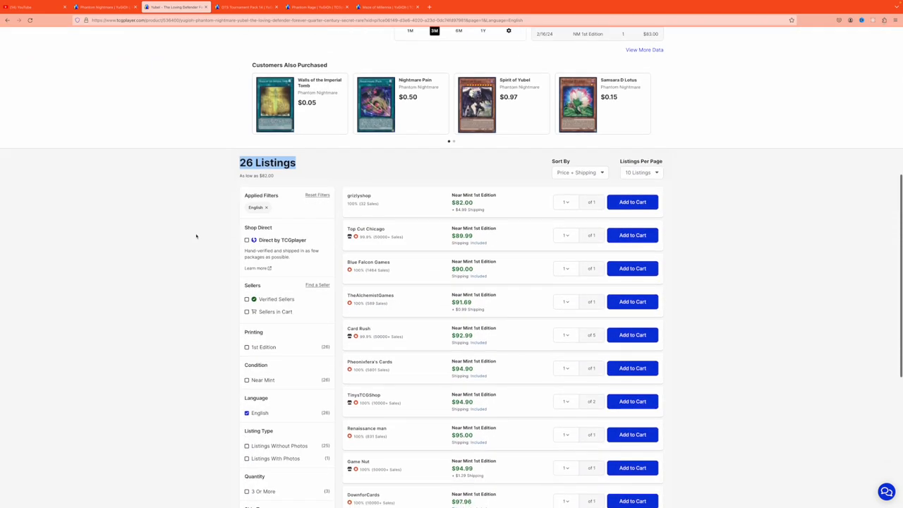
{"action": "scroll", "scroll_direction": "down", "scroll_amount": 3}
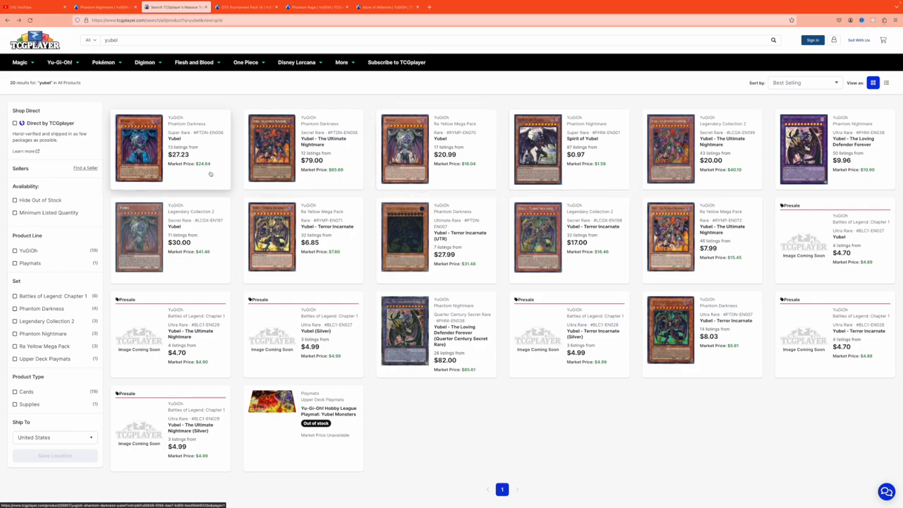
Step: Open the $79.00 Yubel - The Ultimate Nightmare page and scroll to its 12 listings
{"action": "left_click", "coordinate": [271, 148]}
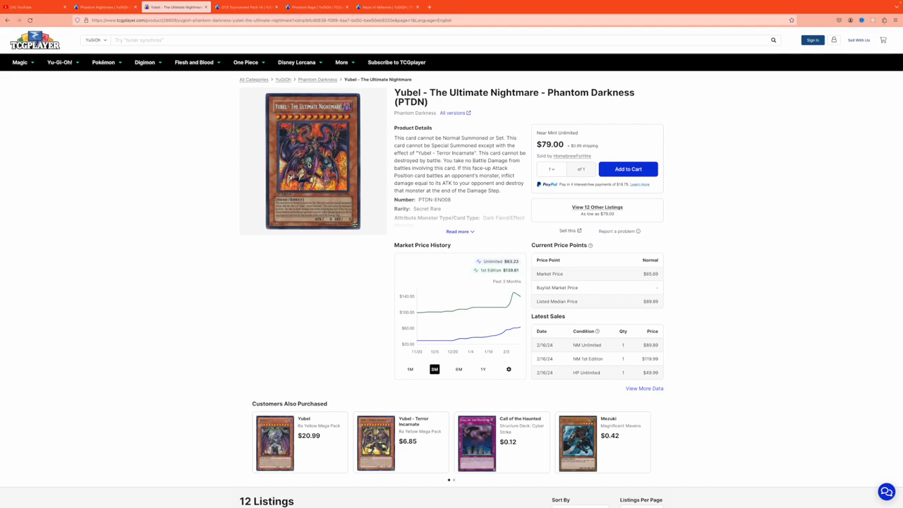
{"action": "scroll", "scroll_direction": "down", "scroll_amount": 3}
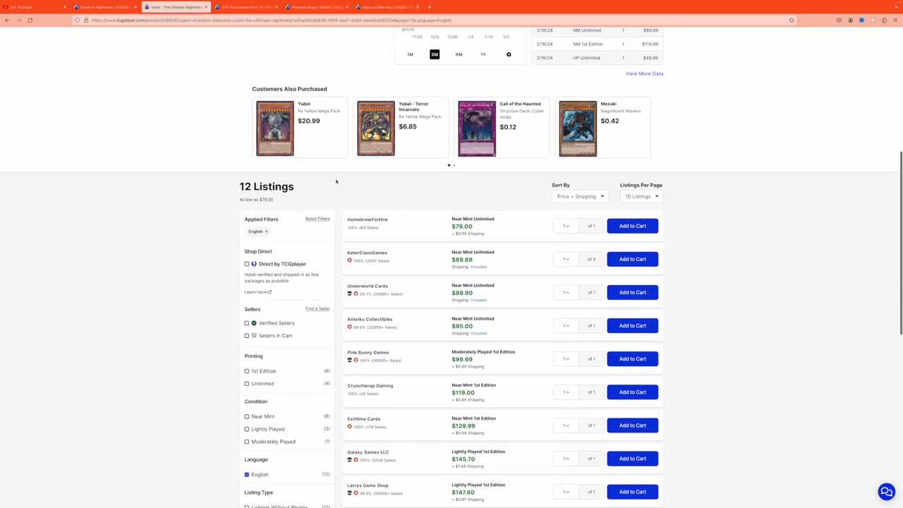
{"action": "scroll", "scroll_direction": "down", "scroll_amount": 3}
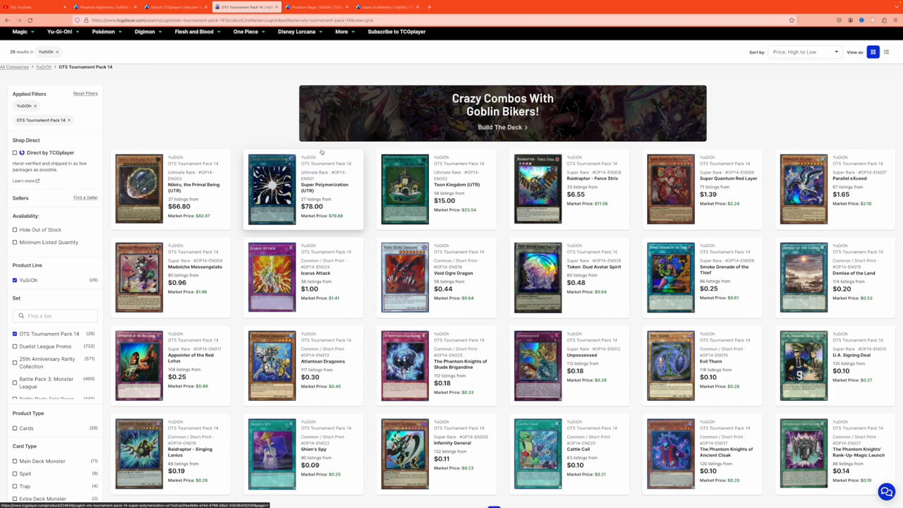
Step: Review Raidraptor - Force Strix OP14's 33 listings from $6.55, then show all its printings
{"action": "scroll", "scroll_direction": "down", "scroll_amount": 3}
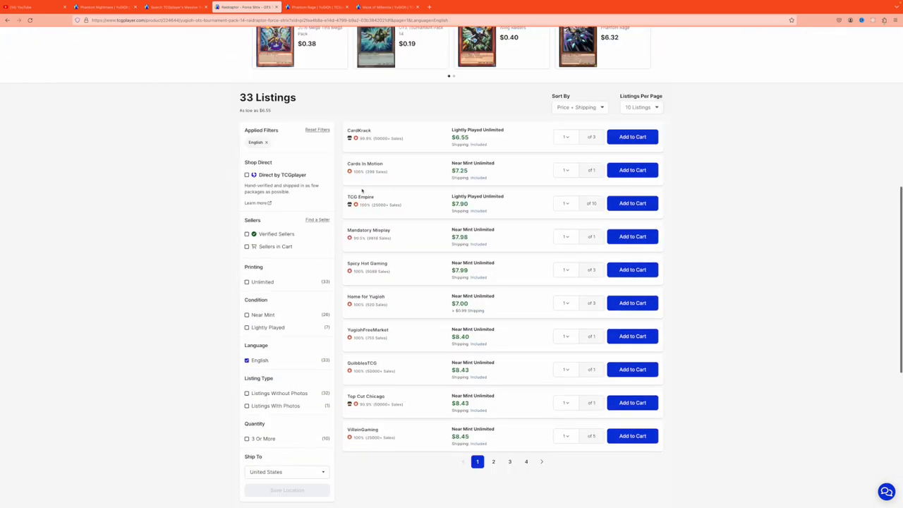
{"action": "scroll", "scroll_direction": "down", "scroll_amount": 3}
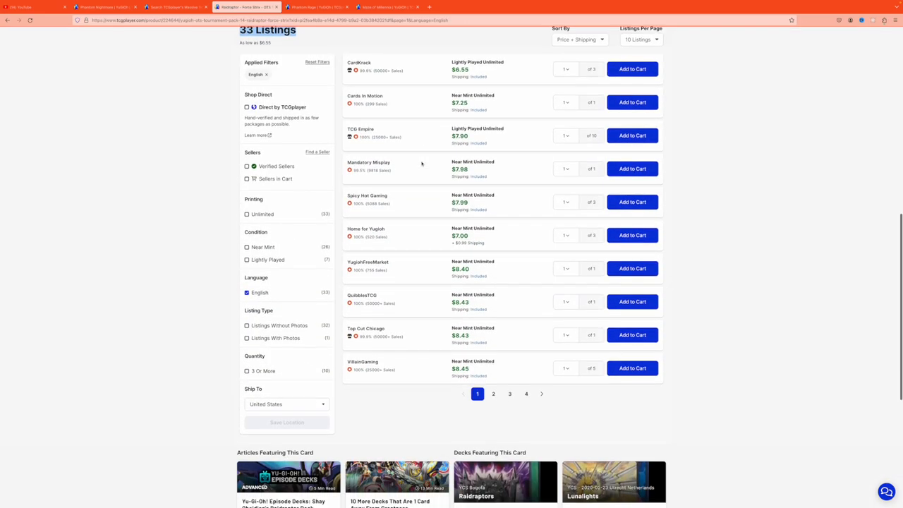
{"action": "mouse_move", "coordinate": [484, 268]}
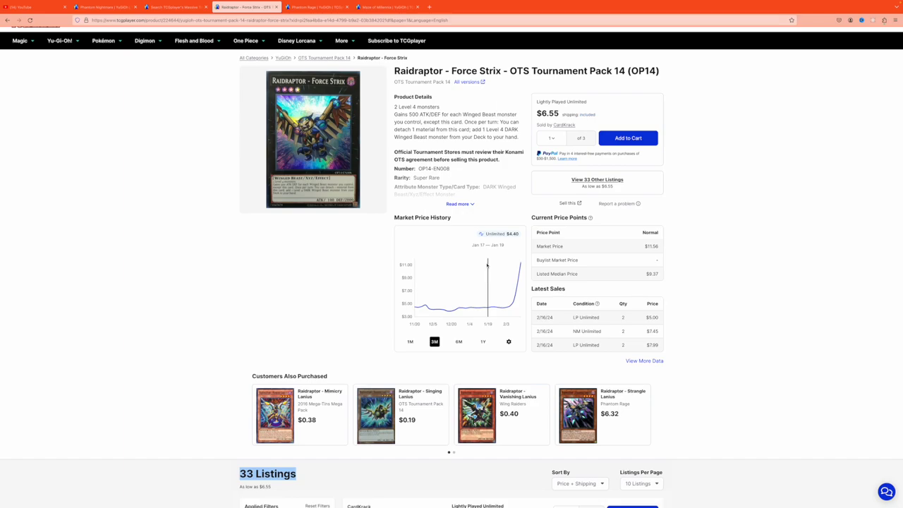
{"action": "mouse_move", "coordinate": [488, 265]}
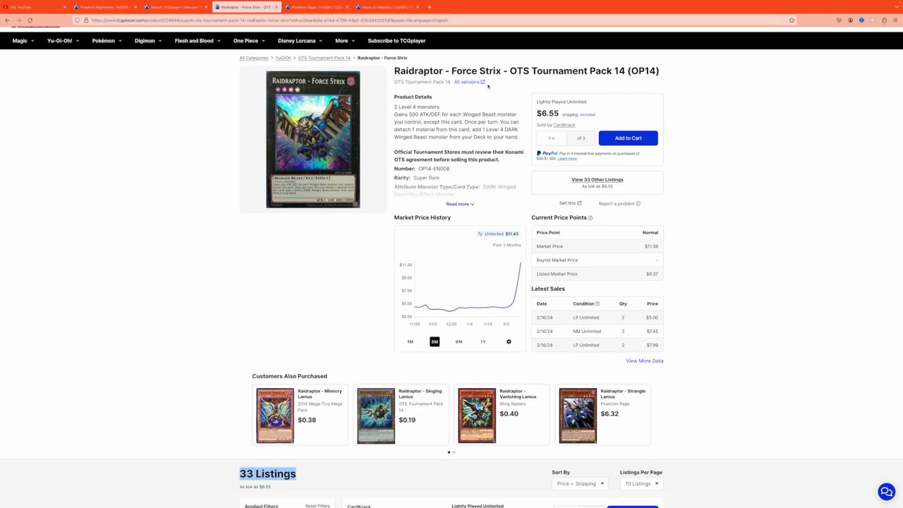
{"action": "left_click", "coordinate": [466, 82]}
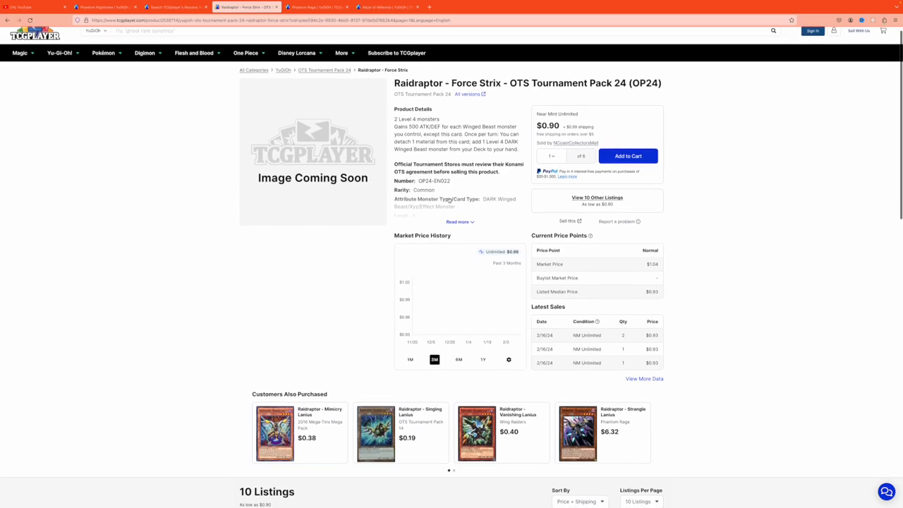
{"action": "scroll", "scroll_direction": "down", "scroll_amount": 3}
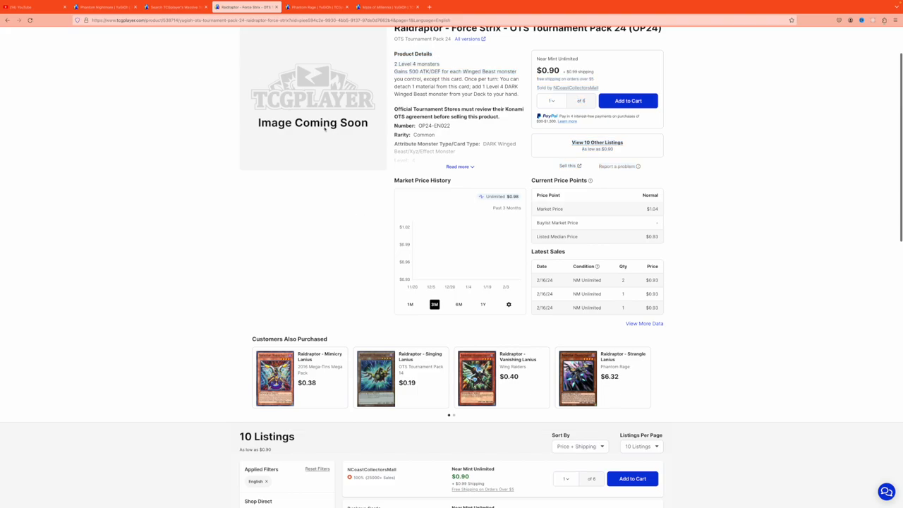
{"action": "scroll", "scroll_direction": "down", "scroll_amount": 3}
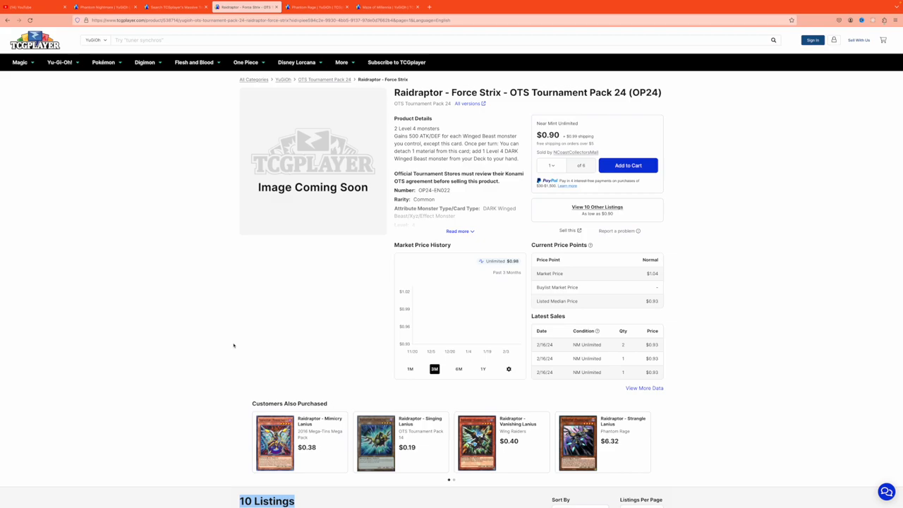
{"action": "left_click", "coordinate": [318, 7]}
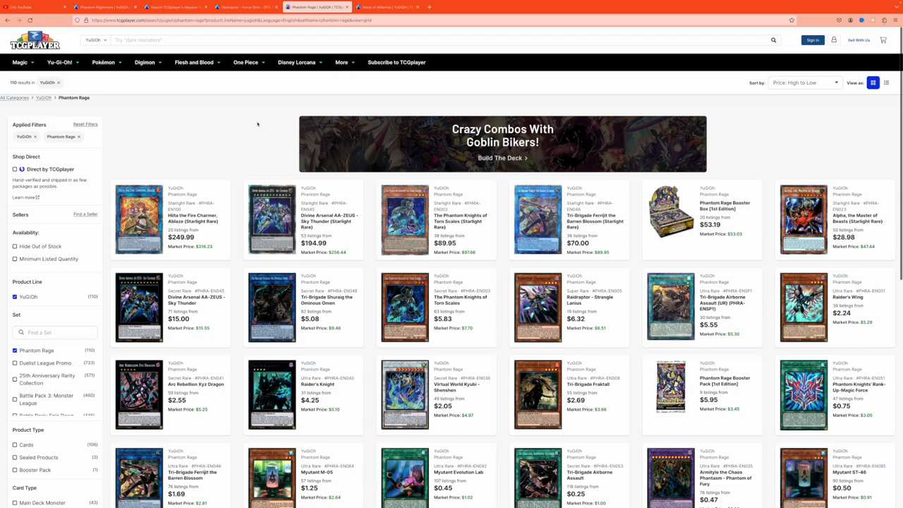
Step: Open Raidraptor - Strangle Lanius ($6.49) from the Phantom Rage grid and review its price history
{"action": "scroll", "scroll_direction": "down", "scroll_amount": 3}
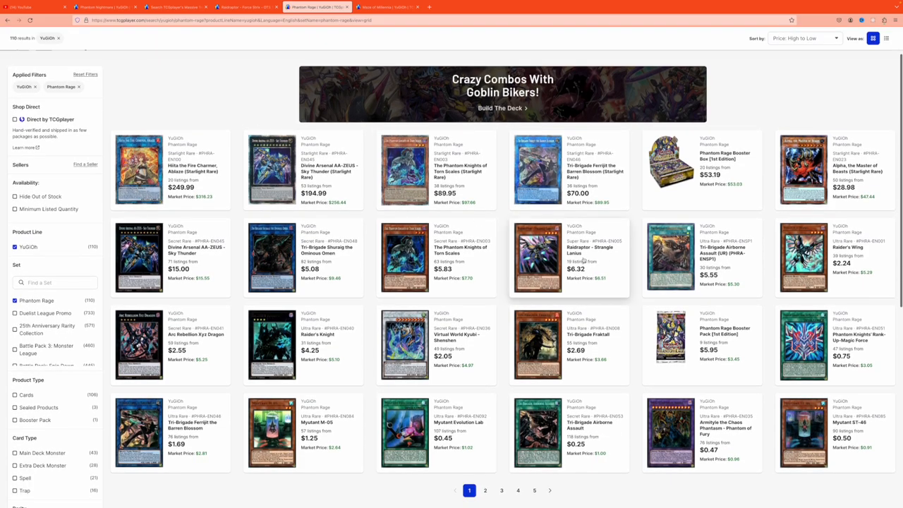
{"action": "left_click", "coordinate": [570, 257]}
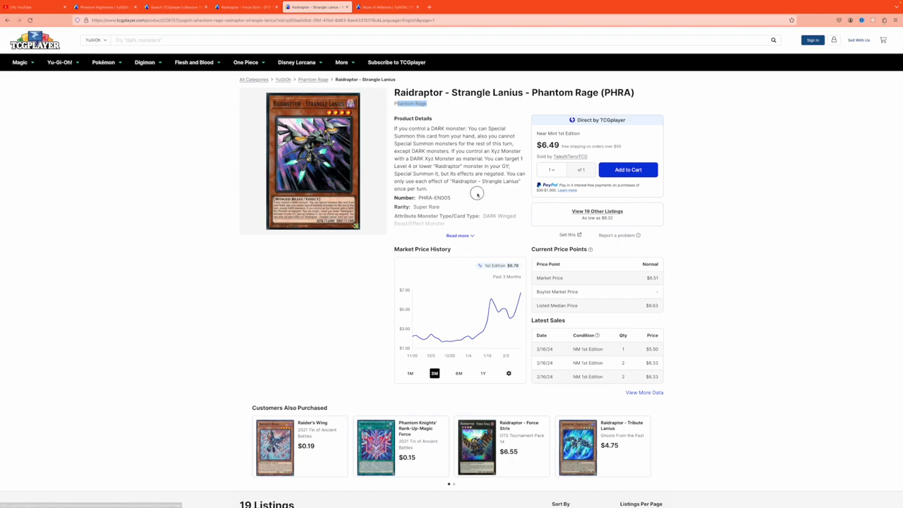
{"action": "scroll", "scroll_direction": "down", "scroll_amount": 3}
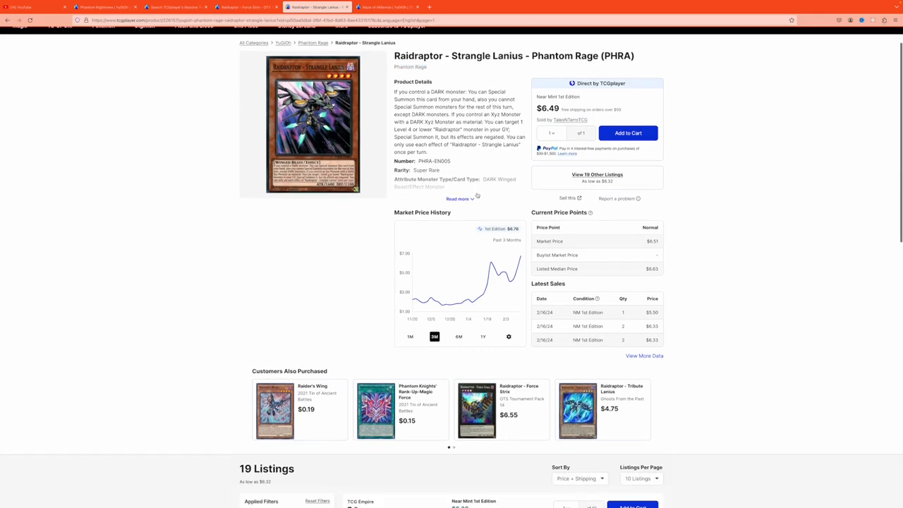
{"action": "scroll", "scroll_direction": "down", "scroll_amount": 3}
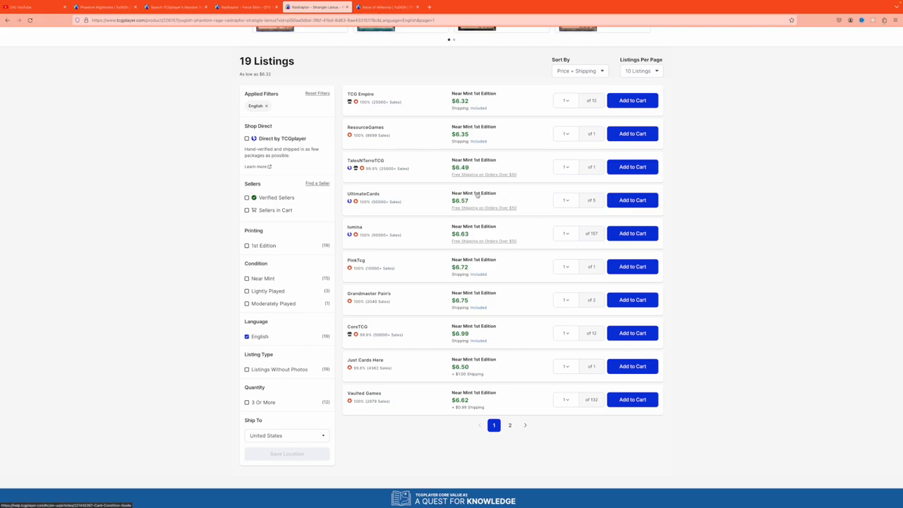
{"action": "scroll", "scroll_direction": "up", "scroll_amount": 3}
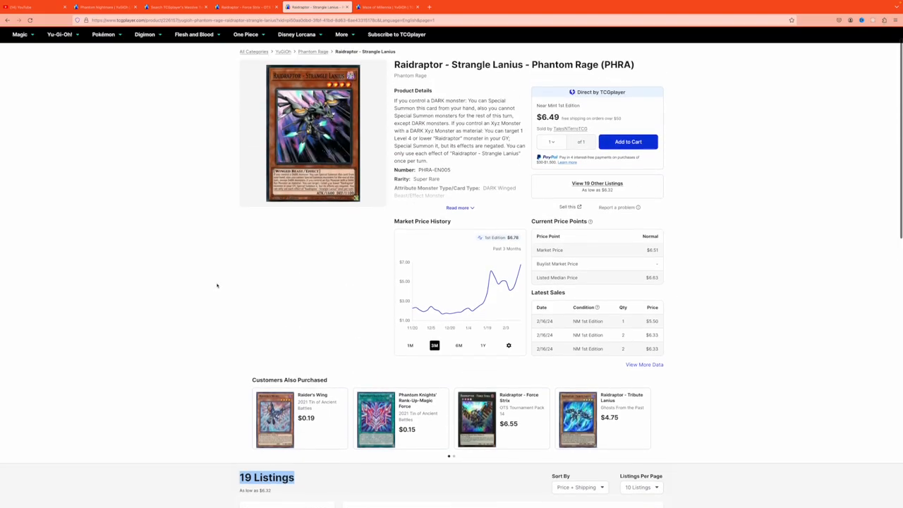
{"action": "scroll", "scroll_direction": "down", "scroll_amount": 3}
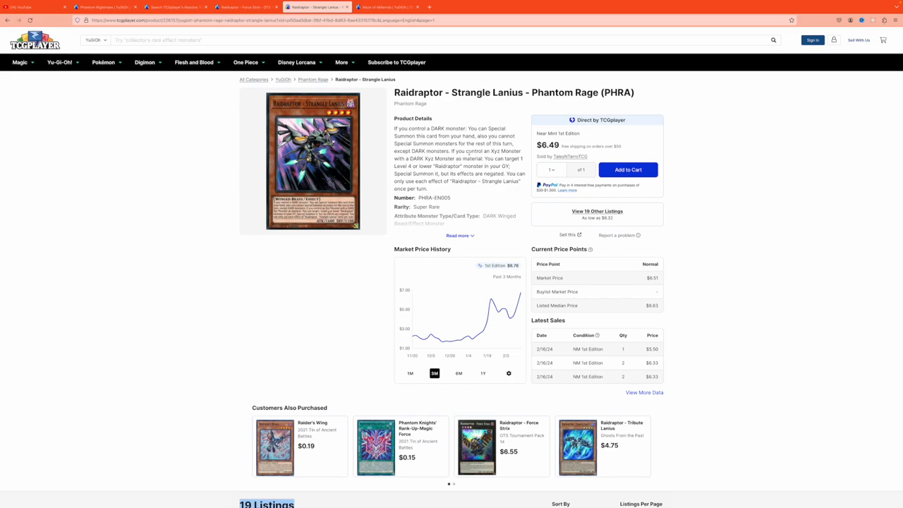
Step: Scroll through its 19 listings, then go to the Maze of Millennia results
{"action": "scroll", "scroll_direction": "down", "scroll_amount": 3}
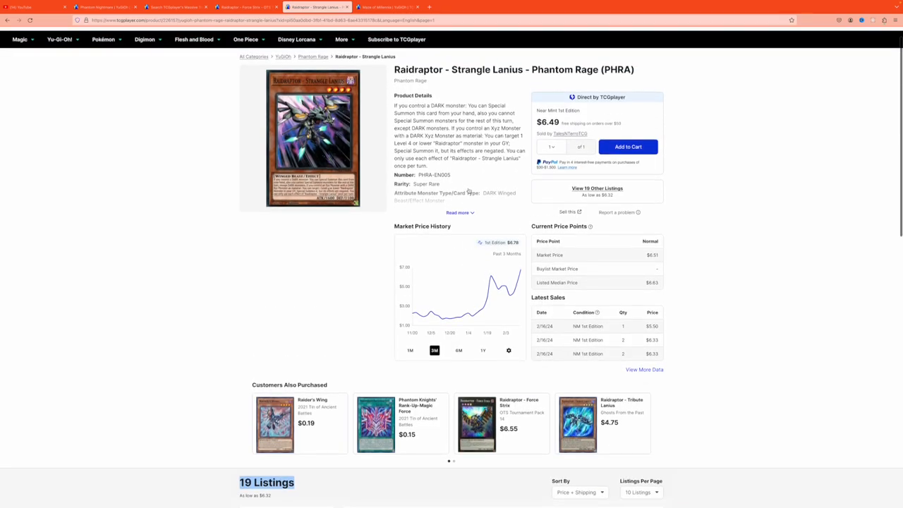
{"action": "scroll", "scroll_direction": "down", "scroll_amount": 3}
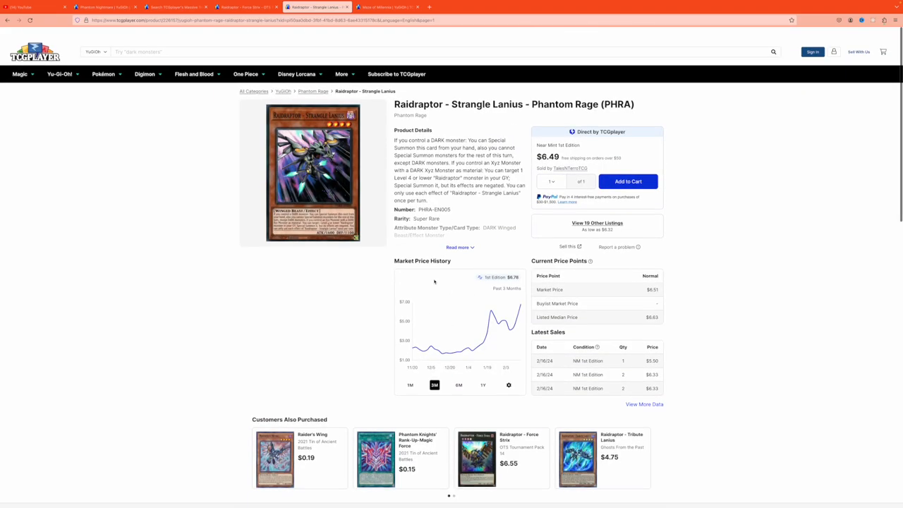
{"action": "scroll", "scroll_direction": "down", "scroll_amount": 3}
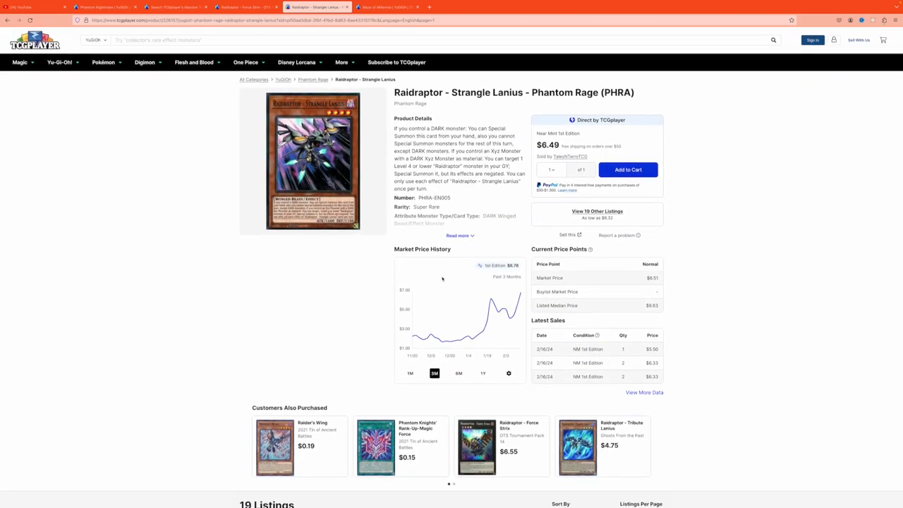
{"action": "left_click", "coordinate": [387, 7]}
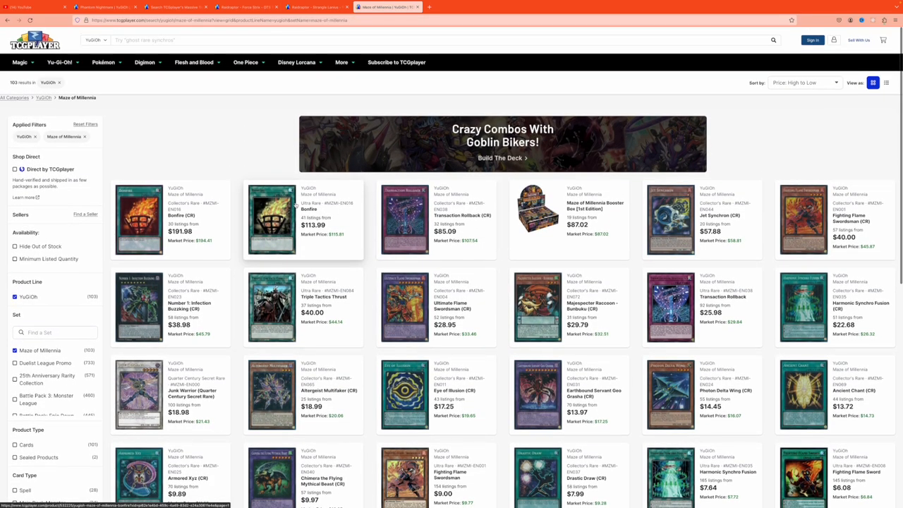
Step: Scroll the Maze of Millennia results, highest price first, from Eldlich at $191.98 down the pages
{"action": "scroll", "scroll_direction": "down", "scroll_amount": 3}
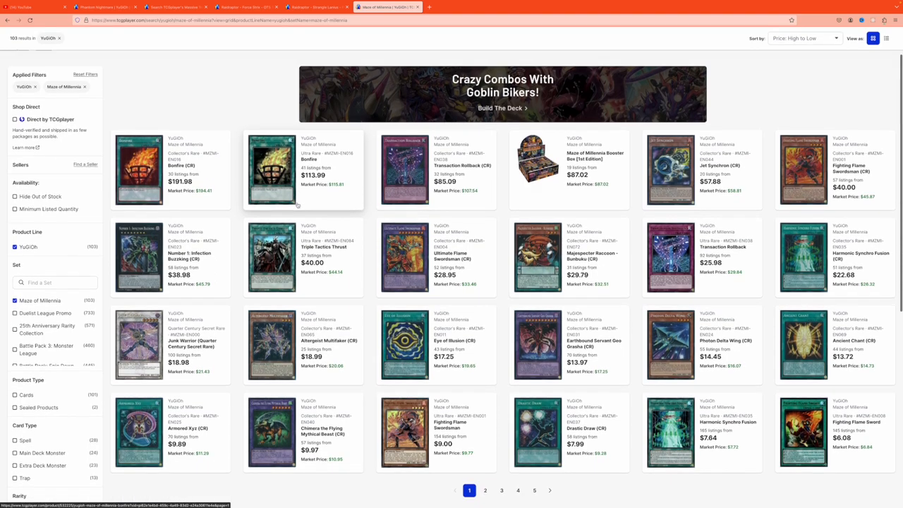
{"action": "mouse_move", "coordinate": [180, 181]}
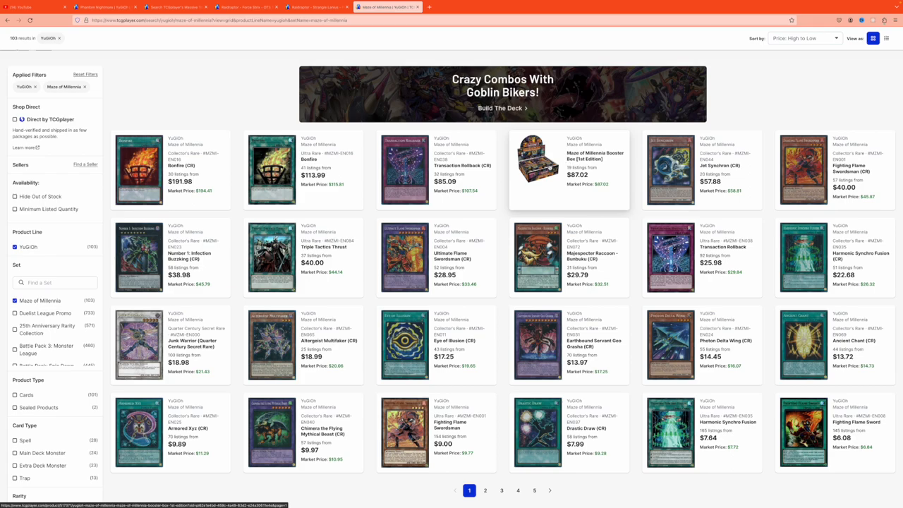
{"action": "scroll", "scroll_direction": "down", "scroll_amount": 3}
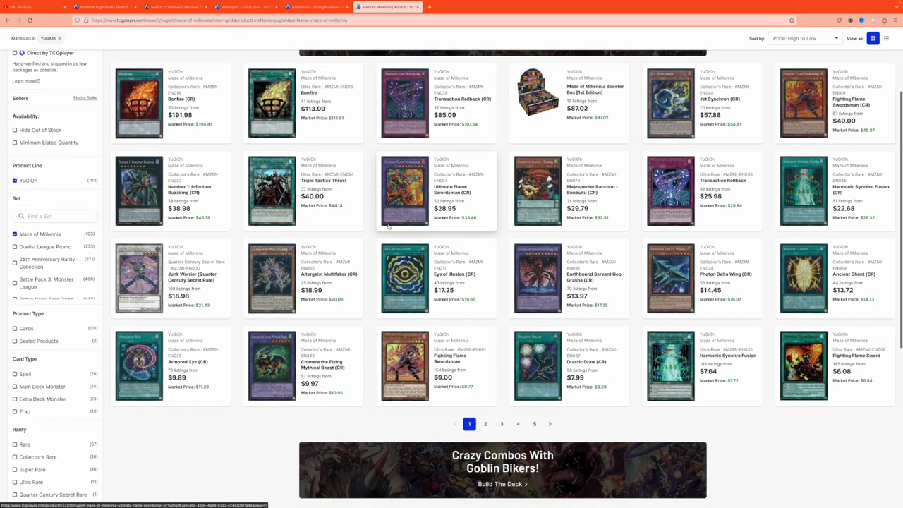
{"action": "scroll", "scroll_direction": "down", "scroll_amount": 3}
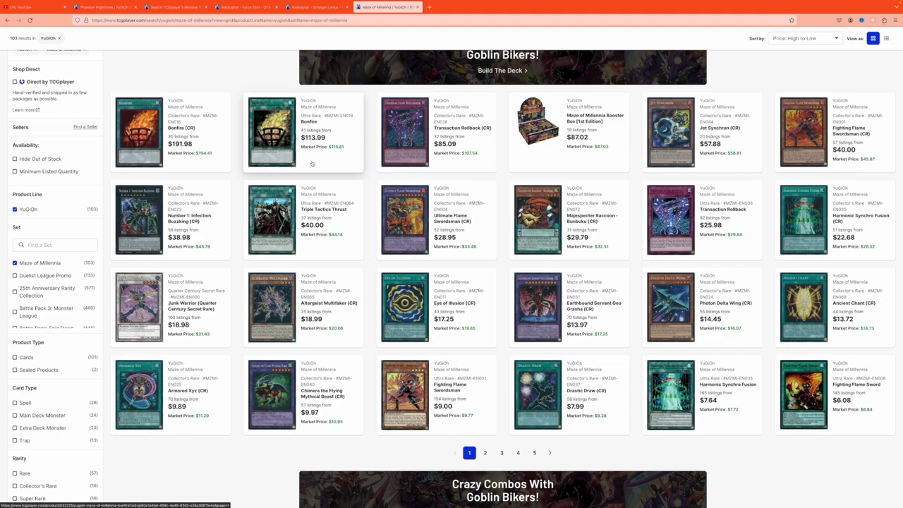
{"action": "scroll", "scroll_direction": "down", "scroll_amount": 3}
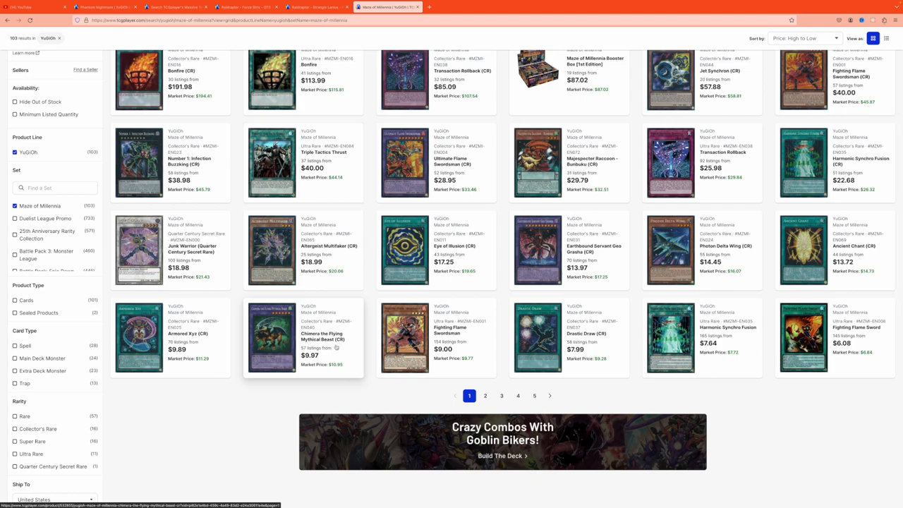
{"action": "scroll", "scroll_direction": "down", "scroll_amount": 3}
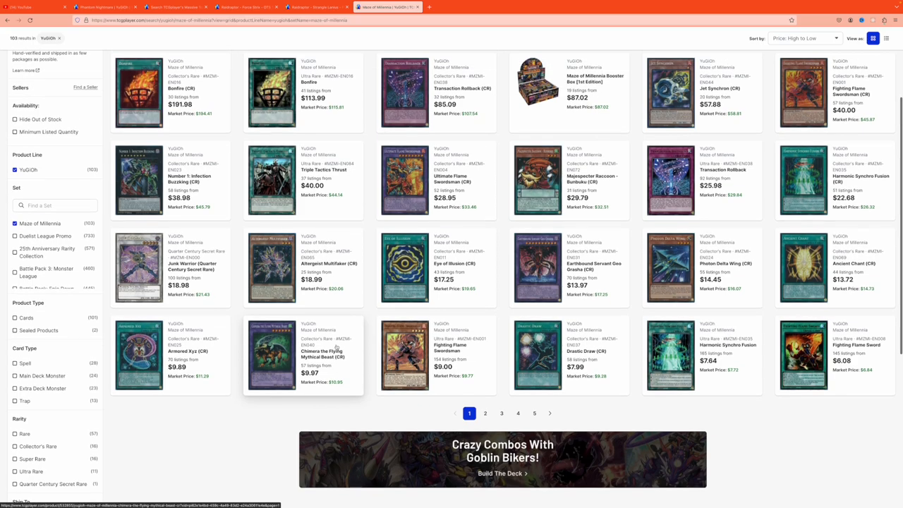
{"action": "scroll", "scroll_direction": "down", "scroll_amount": 3}
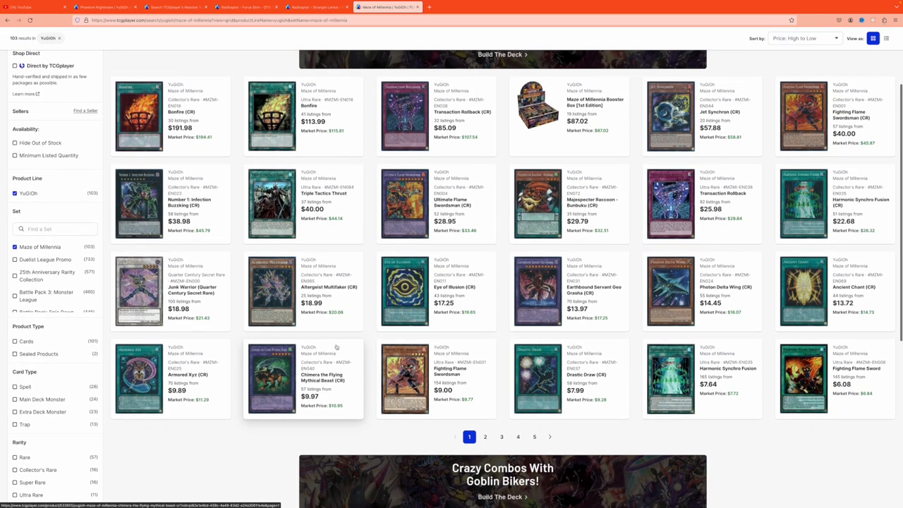
{"action": "mouse_move", "coordinate": [138, 290]}
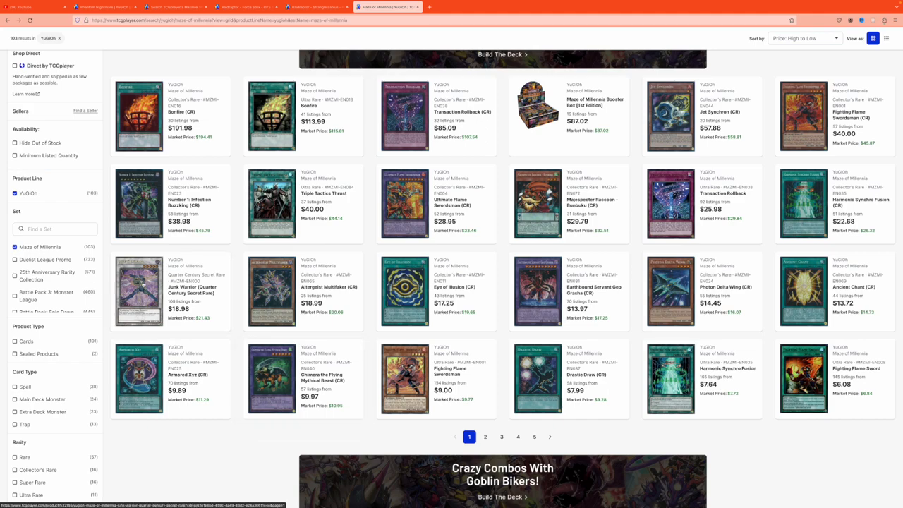
Step: View Junk Warrior Quarter Century Secret Rare ($18.98, 101 listings), then return to Maze of Millennia results
{"action": "left_click", "coordinate": [138, 290]}
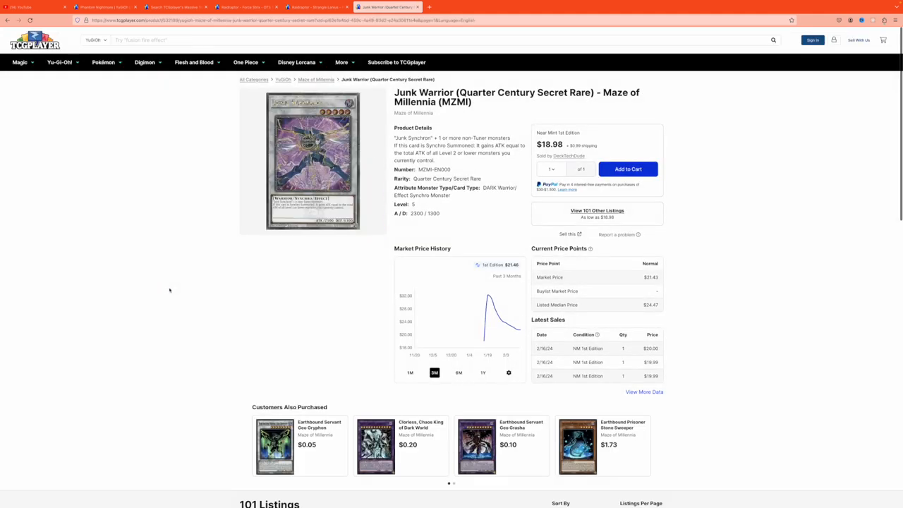
{"action": "mouse_move", "coordinate": [260, 237]}
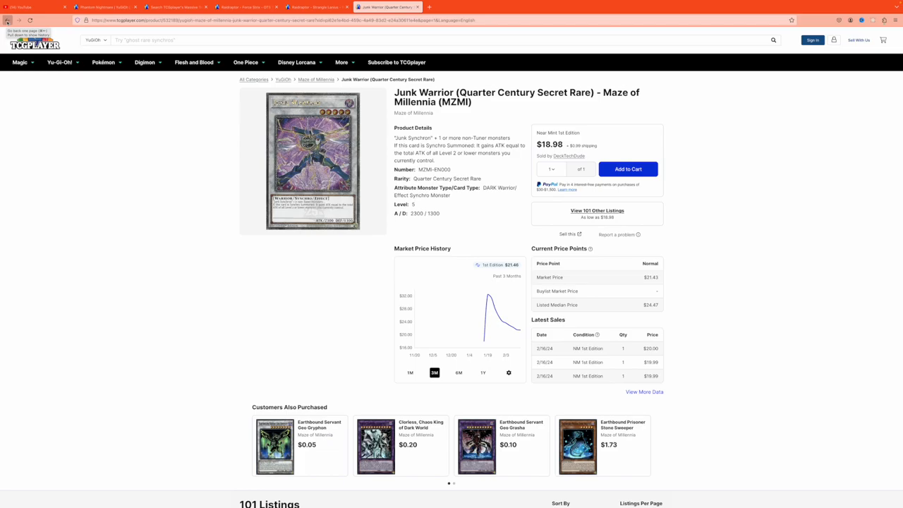
{"action": "left_click", "coordinate": [316, 79]}
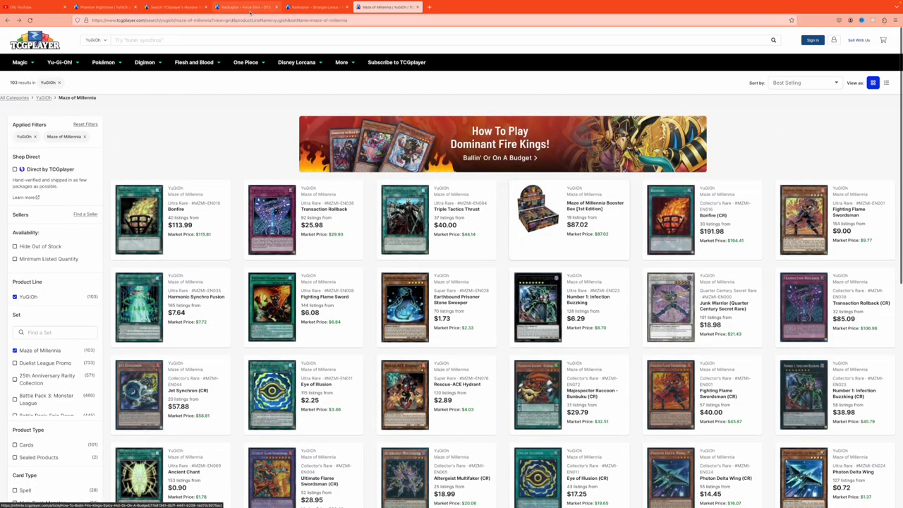
Step: Search 'super' for Super Polymerization and open one of its card pages
{"action": "type", "text": "super p"}
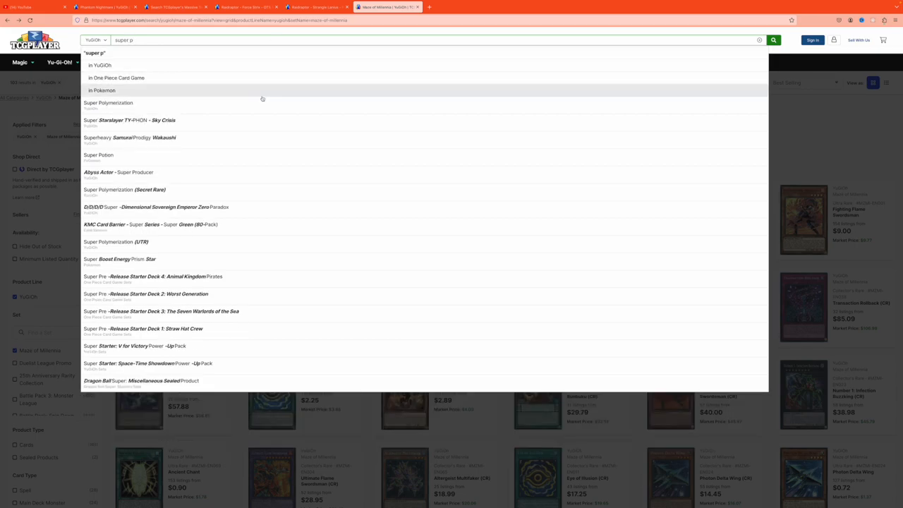
{"action": "left_click", "coordinate": [107, 103]}
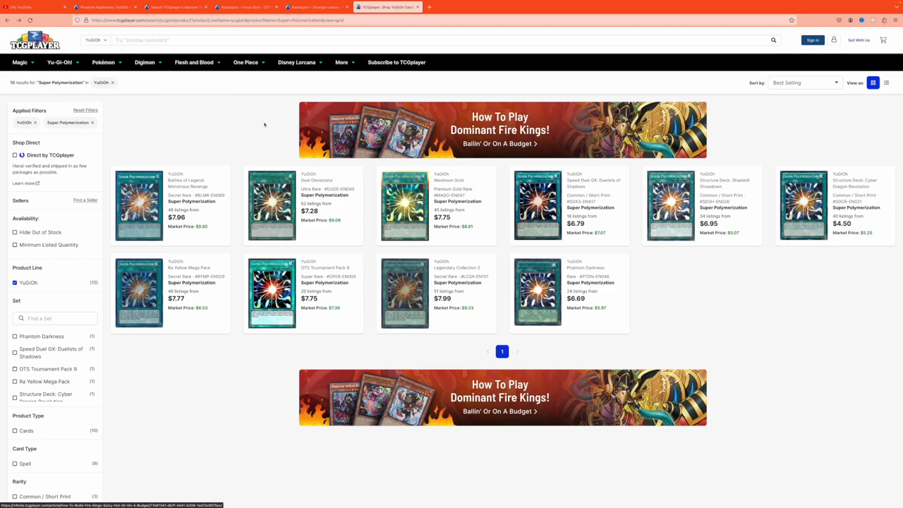
{"action": "left_click", "coordinate": [138, 206]}
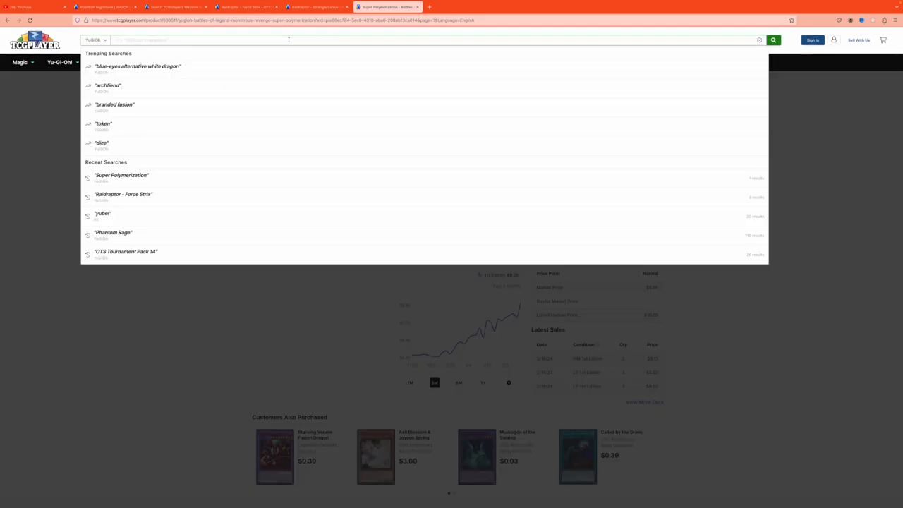
Step: Search 'garu' and open the Garura, Wings of Resonant Life 25th Anniversary Tin page ($19.88, 38 listings)
{"action": "type", "text": "garu"}
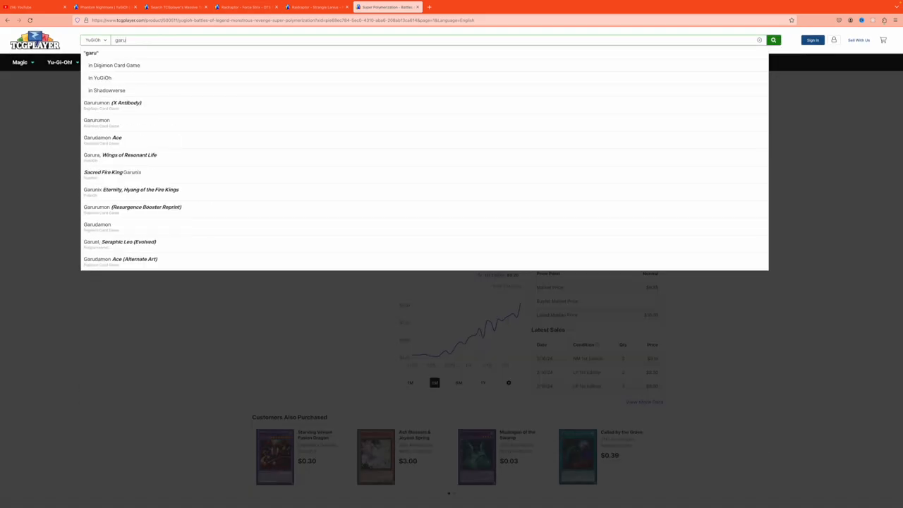
{"action": "left_click", "coordinate": [119, 154]}
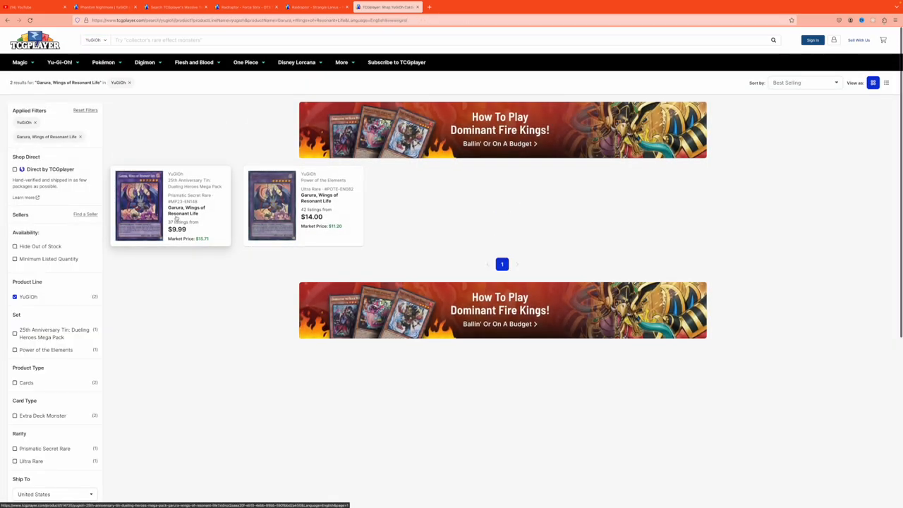
{"action": "left_click", "coordinate": [186, 210]}
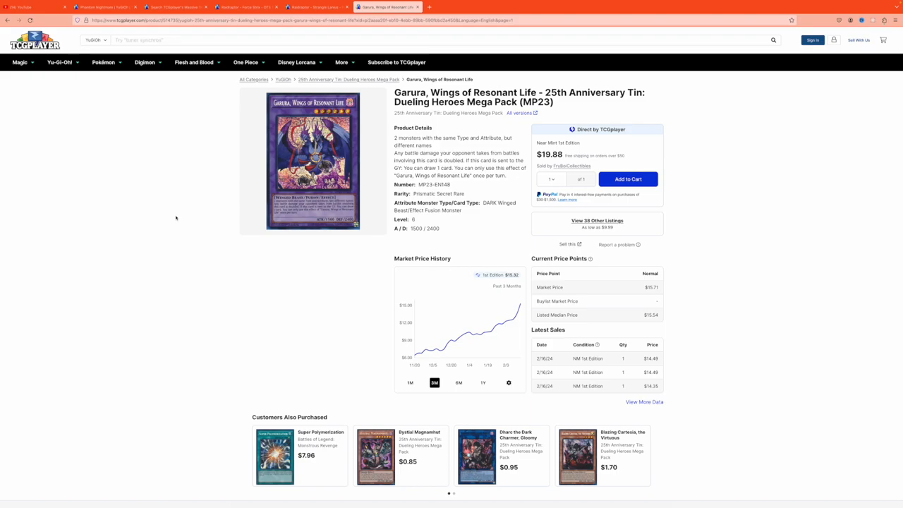
{"action": "scroll", "scroll_direction": "down", "scroll_amount": 3}
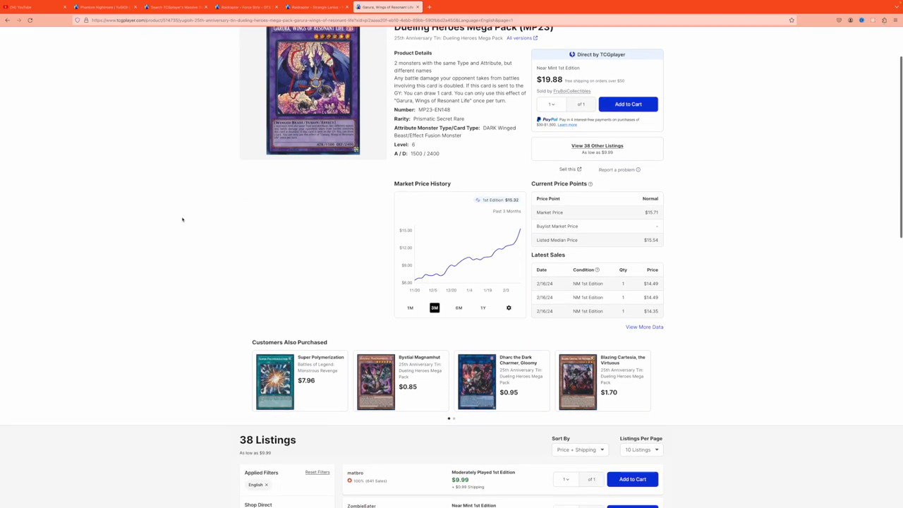
{"action": "mouse_move", "coordinate": [251, 232]}
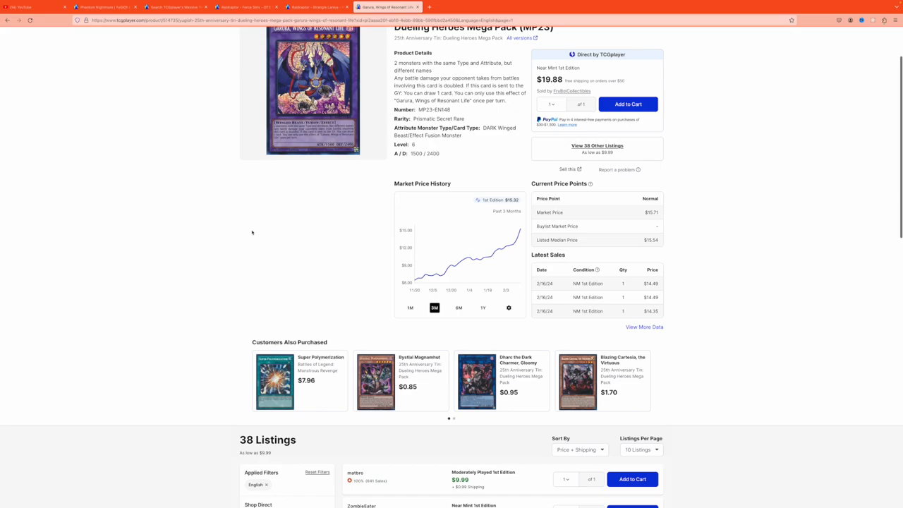
{"action": "mouse_move", "coordinate": [246, 231]}
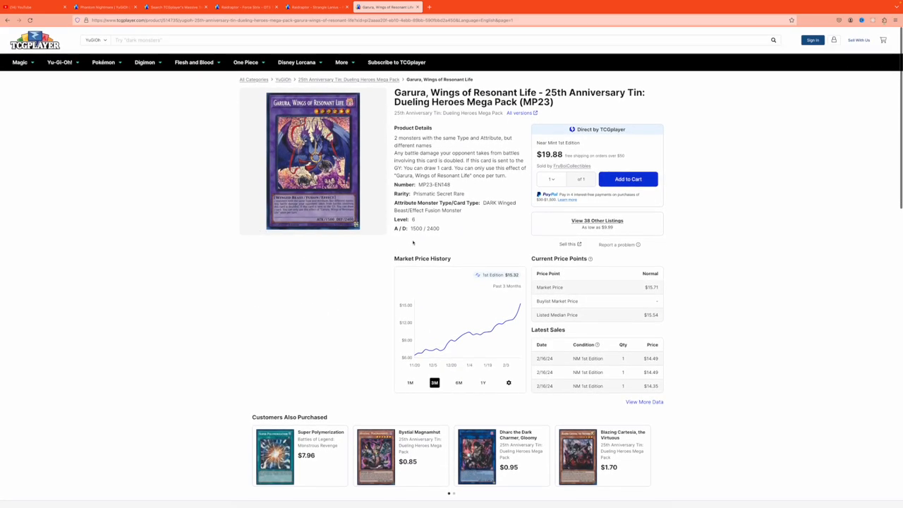
Step: Compare Garura's Market Price History over one year and then six months
{"action": "scroll", "scroll_direction": "down", "scroll_amount": 3}
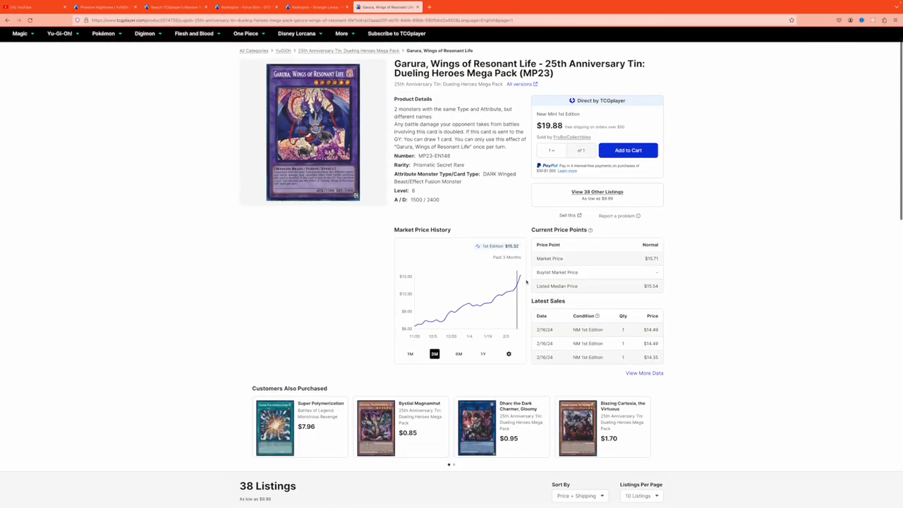
{"action": "left_click", "coordinate": [482, 352]}
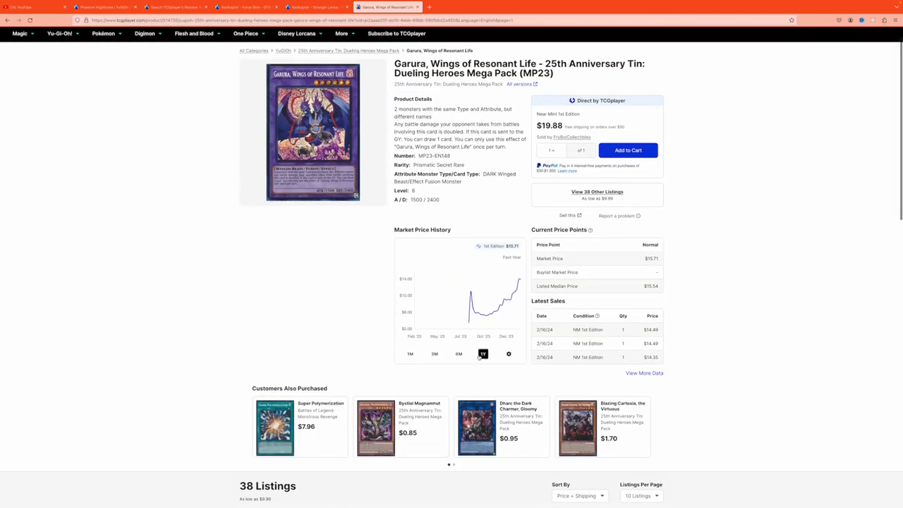
{"action": "left_click", "coordinate": [458, 353]}
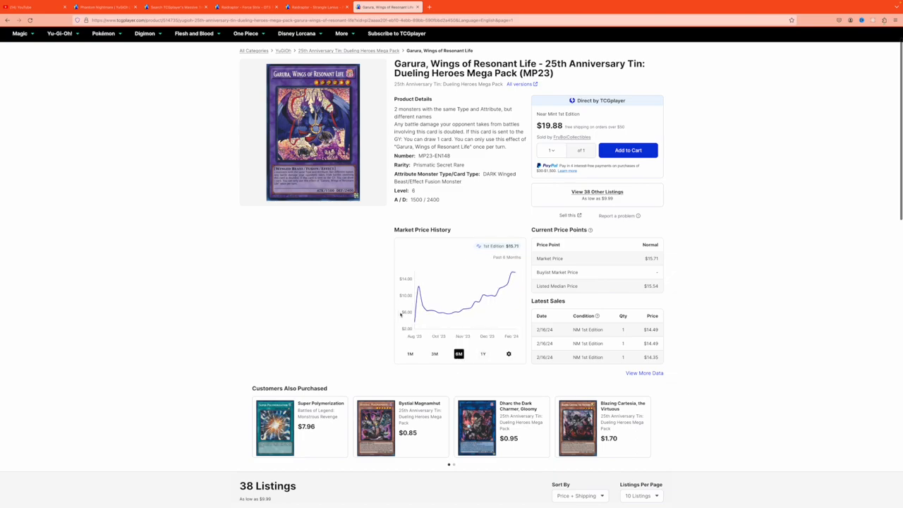
{"action": "mouse_move", "coordinate": [417, 289]}
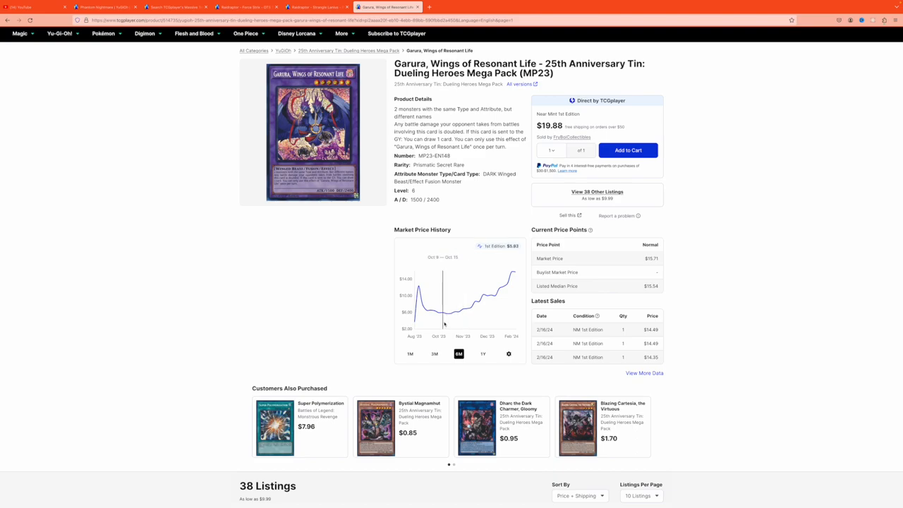
{"action": "mouse_move", "coordinate": [477, 319]}
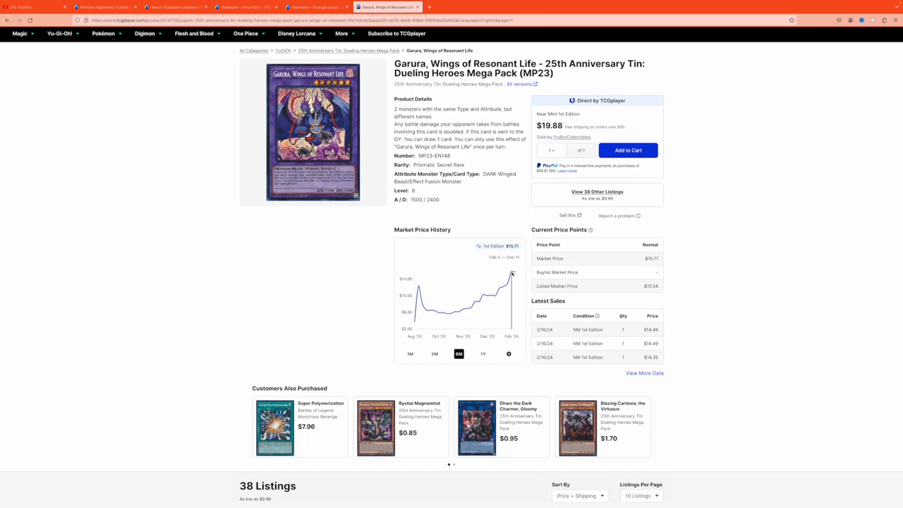
{"action": "mouse_move", "coordinate": [511, 275]}
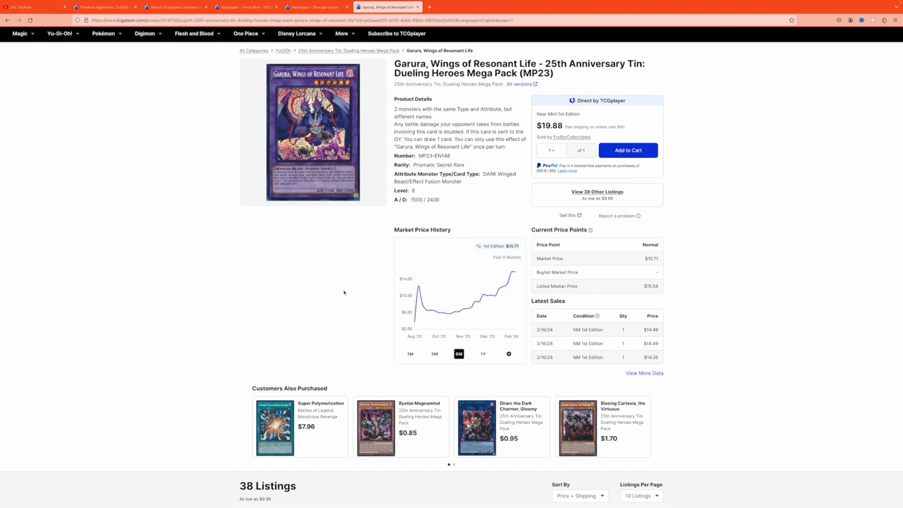
{"action": "mouse_move", "coordinate": [149, 101]}
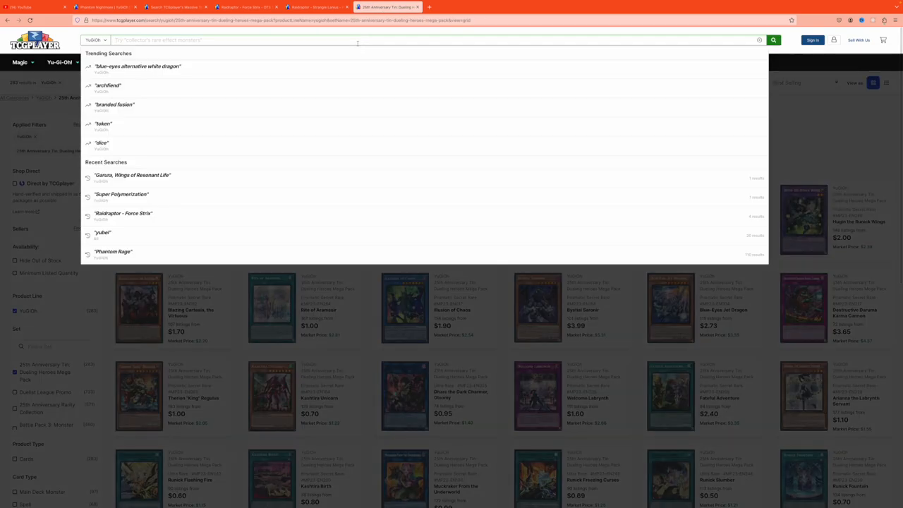
Step: Search '2022 tin' and open Diviner of the Herald from 2022 Tin of the Pharaoh's Gods ($22.00, 28 listings)
{"action": "type", "text": "2022 tin"}
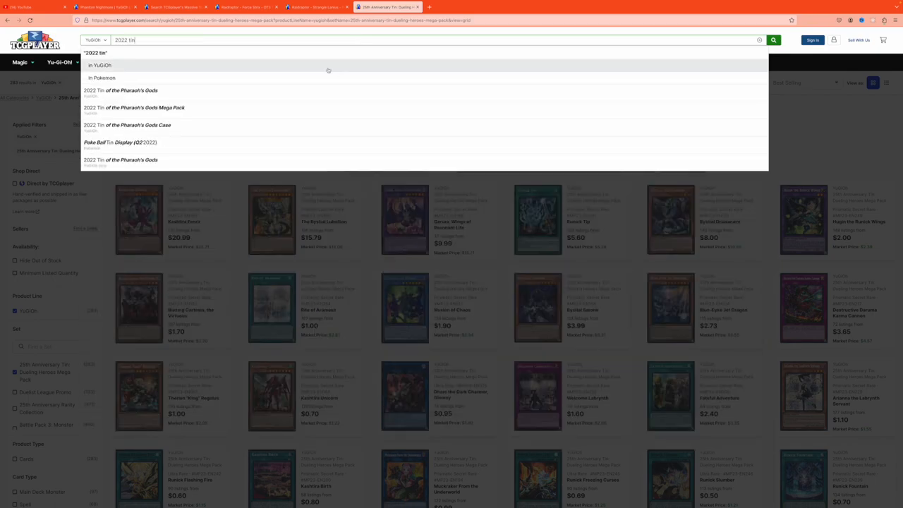
{"action": "key", "text": "Backspace"}
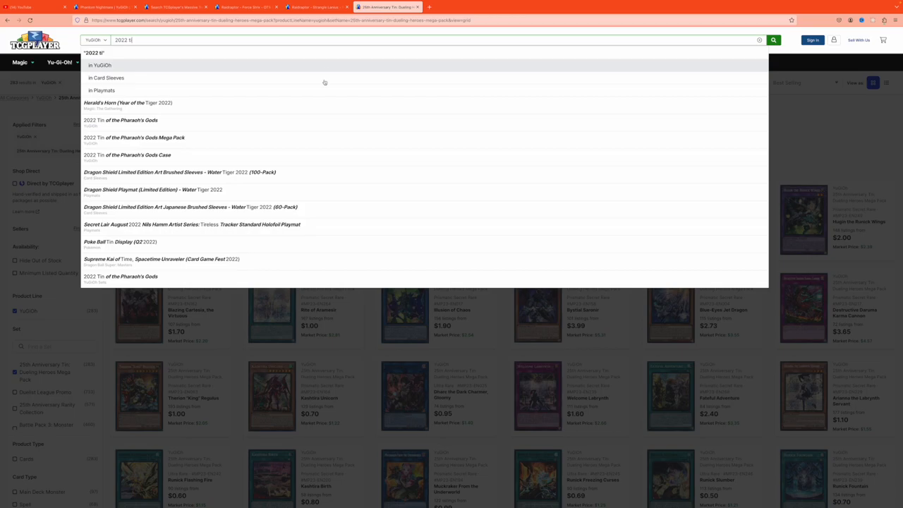
{"action": "left_click", "coordinate": [121, 120]}
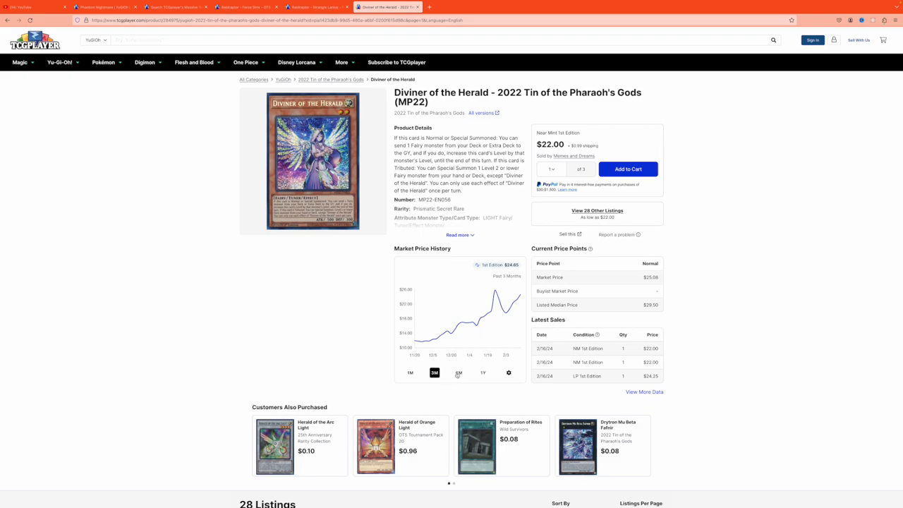
Step: Show Diviner of the Herald's six-month price history and review its 28 listings, cheapest $22.00
{"action": "left_click", "coordinate": [458, 372]}
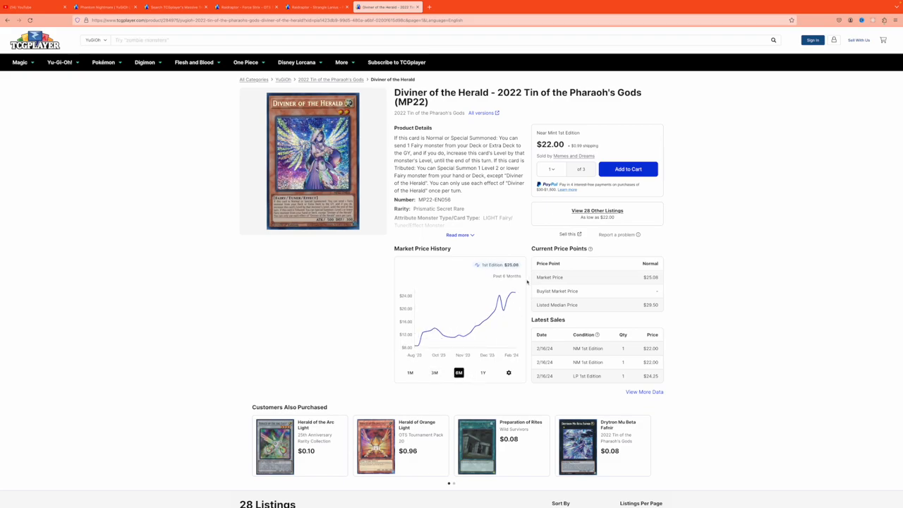
{"action": "mouse_move", "coordinate": [423, 344]}
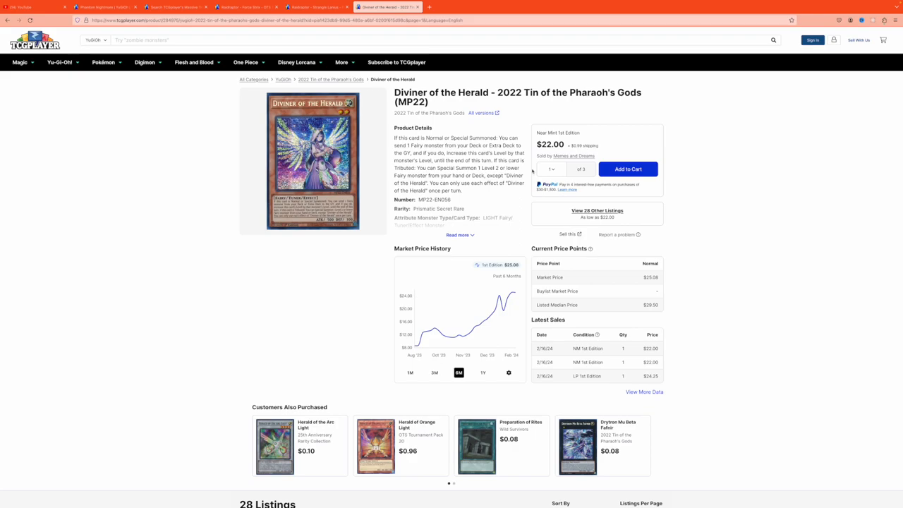
{"action": "scroll", "scroll_direction": "down", "scroll_amount": 3}
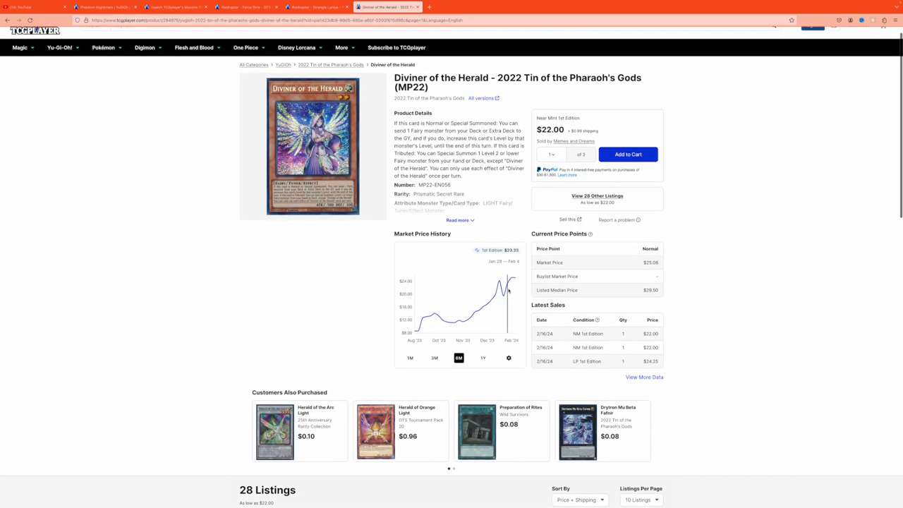
{"action": "mouse_move", "coordinate": [508, 289]}
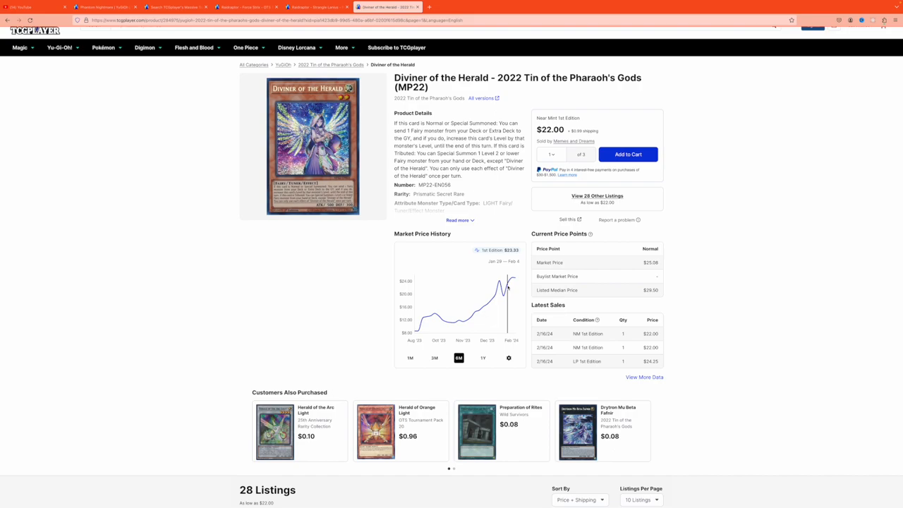
{"action": "scroll", "scroll_direction": "down", "scroll_amount": 3}
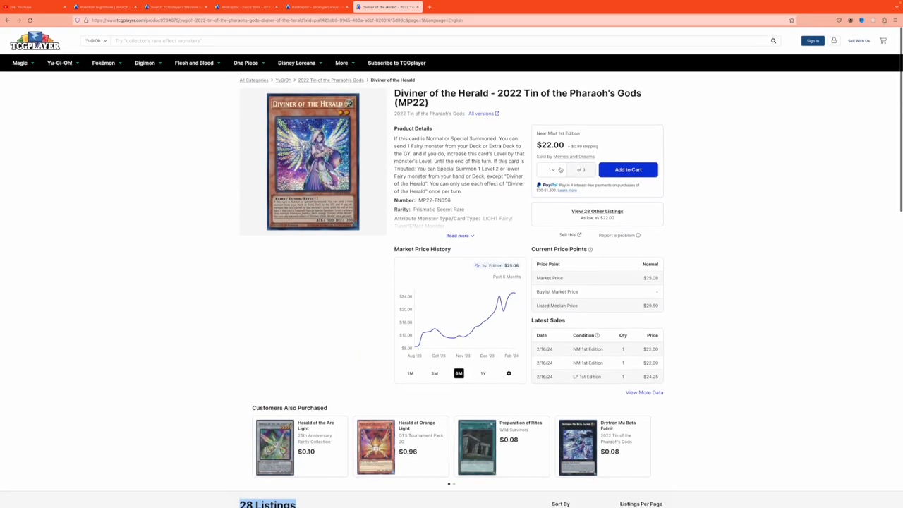
{"action": "scroll", "scroll_direction": "down", "scroll_amount": 3}
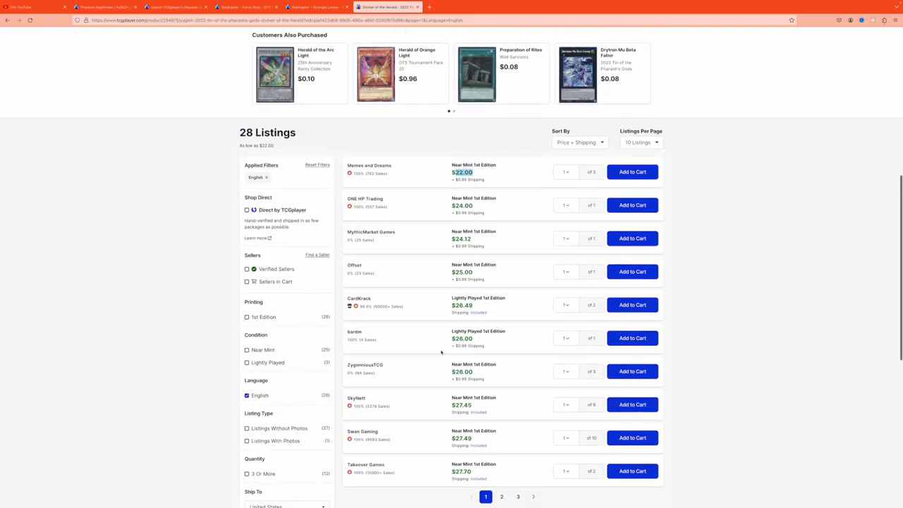
{"action": "scroll", "scroll_direction": "down", "scroll_amount": 3}
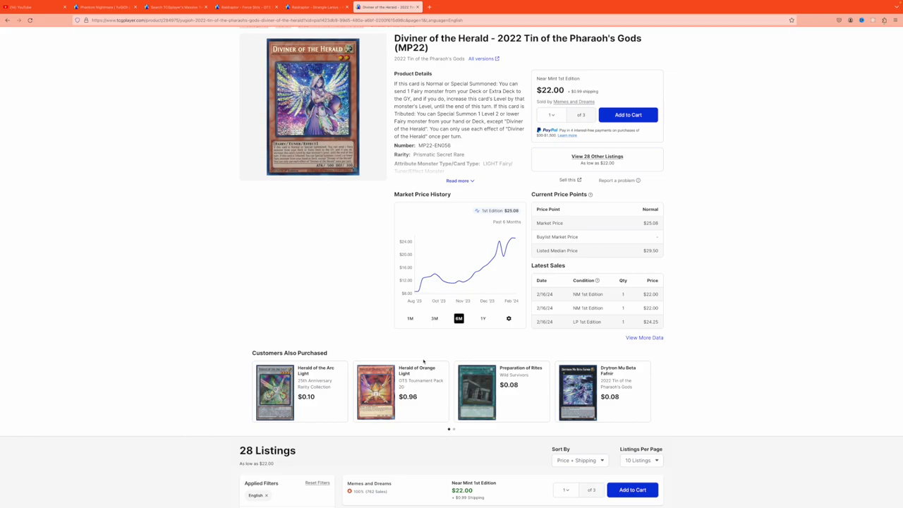
{"action": "mouse_move", "coordinate": [420, 361]}
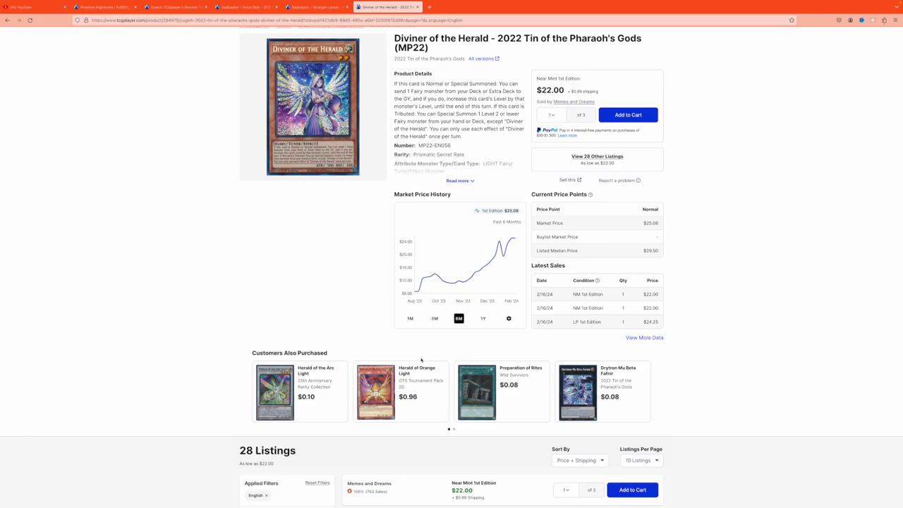